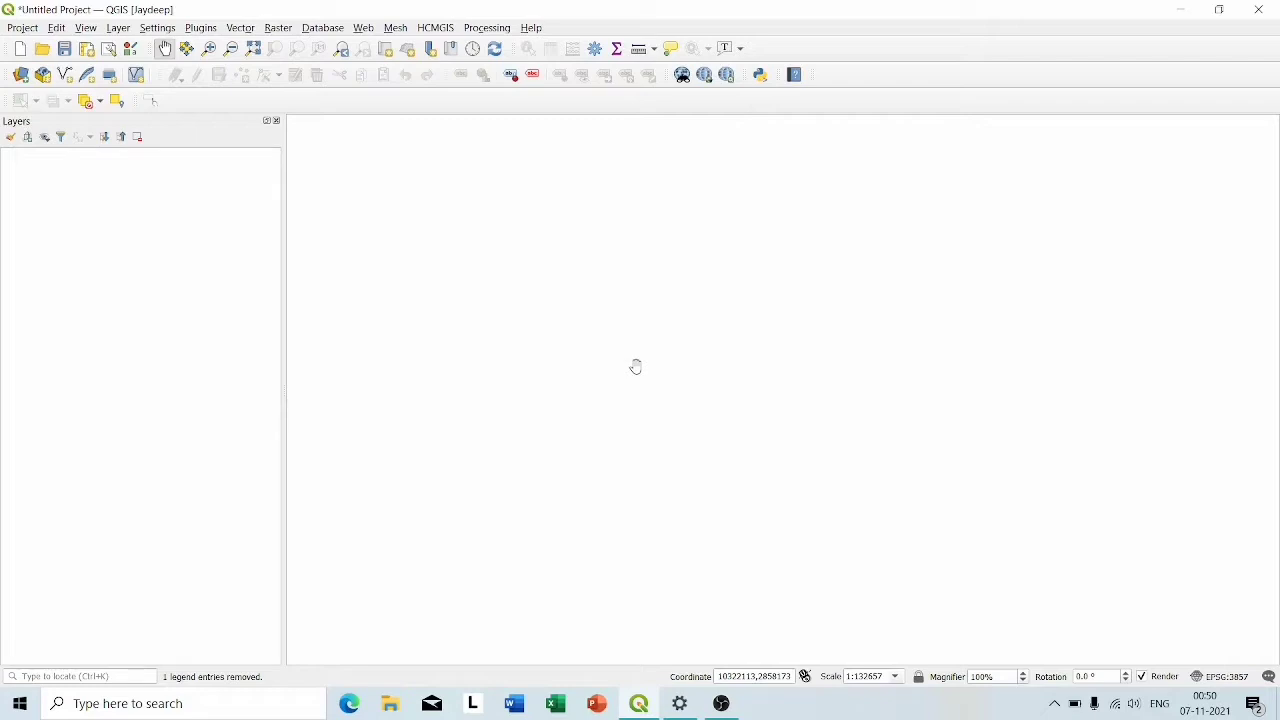
{"action": "mouse_move", "coordinate": [388, 50]}
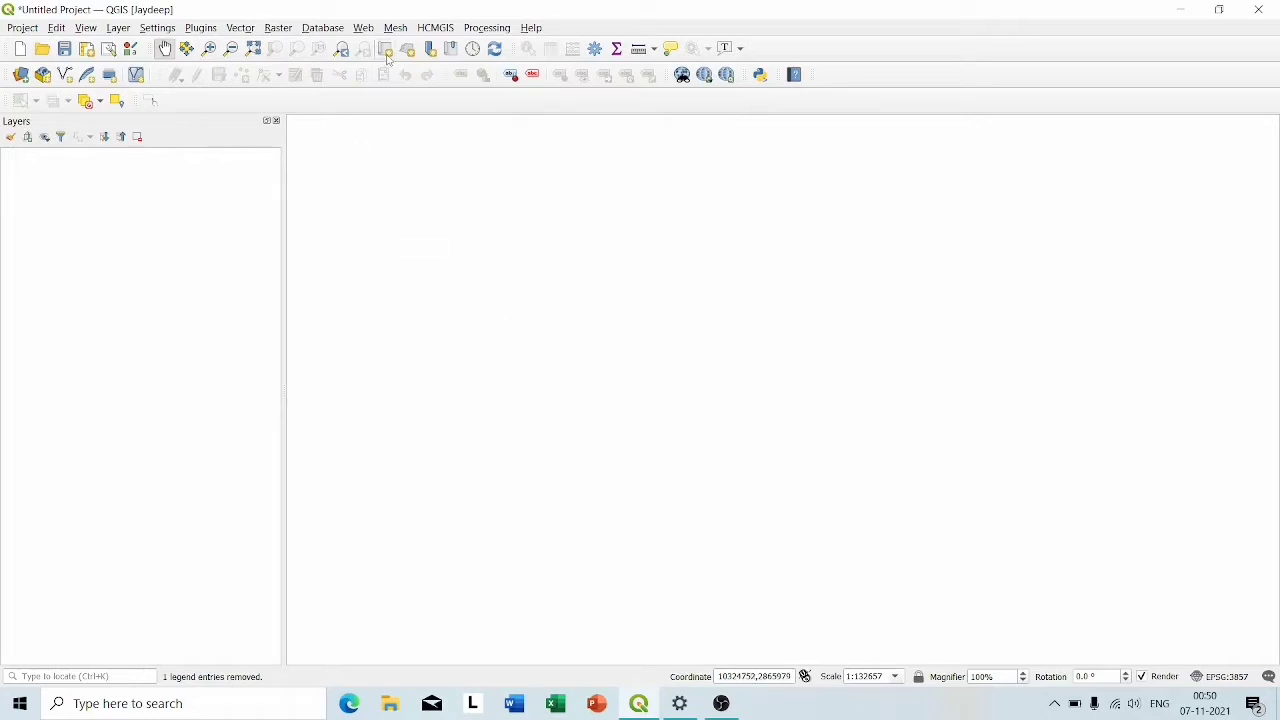
{"action": "mouse_move", "coordinate": [388, 50]}
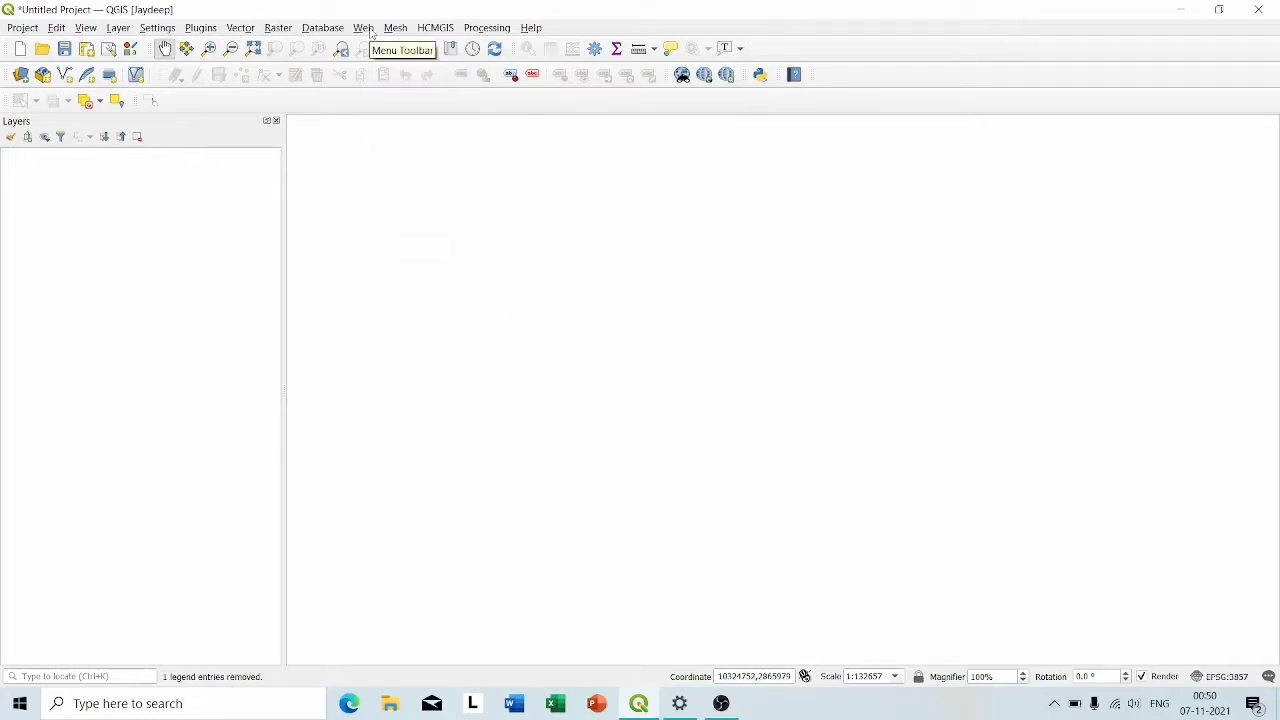
Check the Web menu for QuickMapServices, then view the Plugins menu options.
{"action": "left_click", "coordinate": [363, 27]}
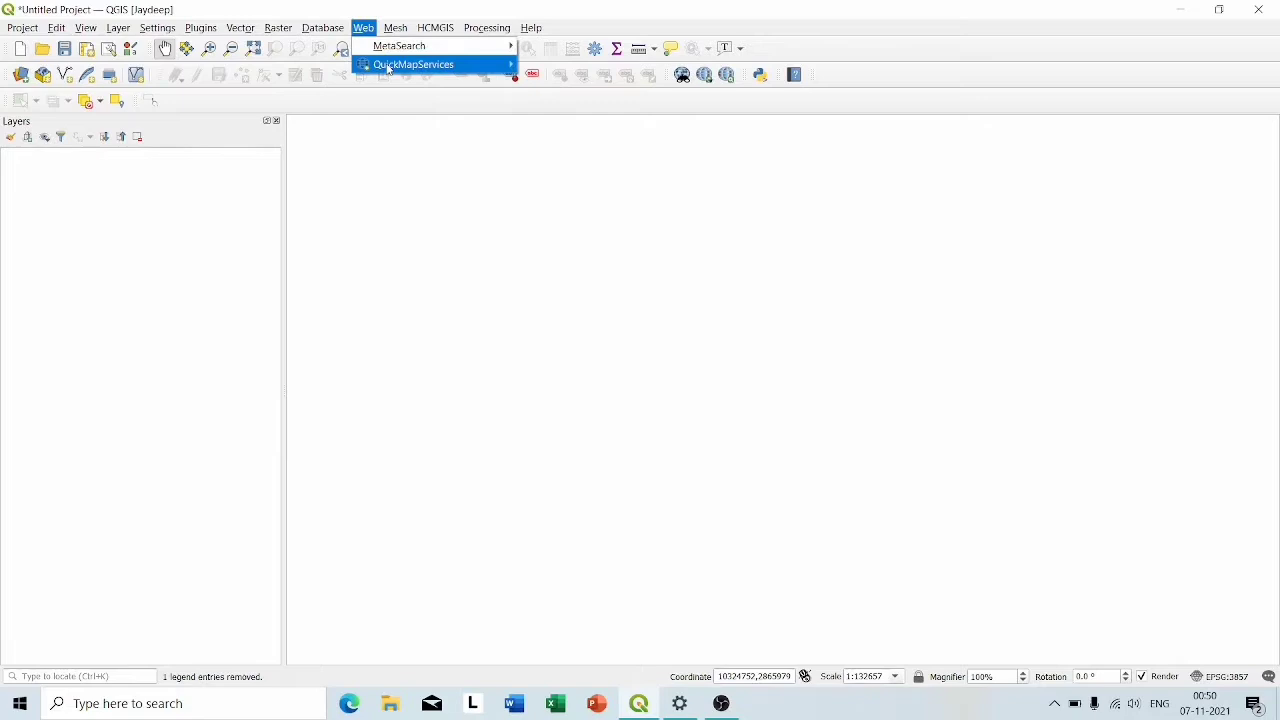
{"action": "mouse_move", "coordinate": [380, 264]}
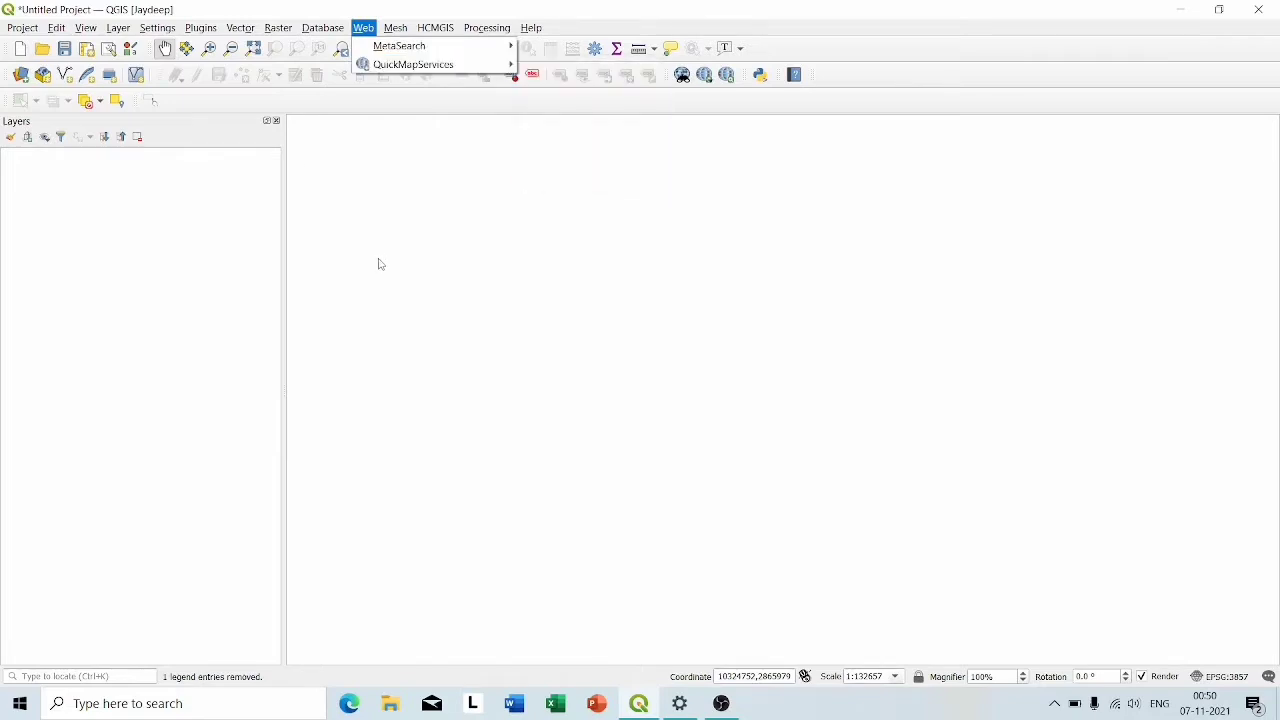
{"action": "left_click", "coordinate": [201, 27]}
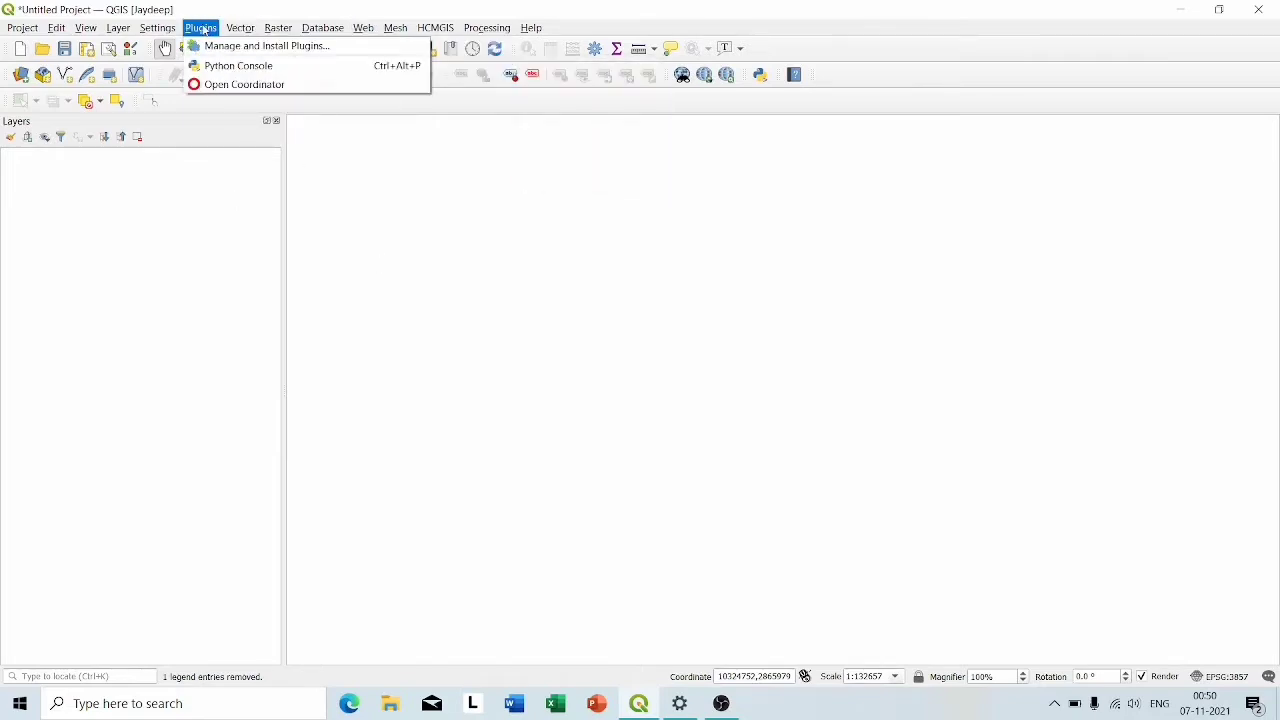
{"action": "mouse_move", "coordinate": [267, 46]}
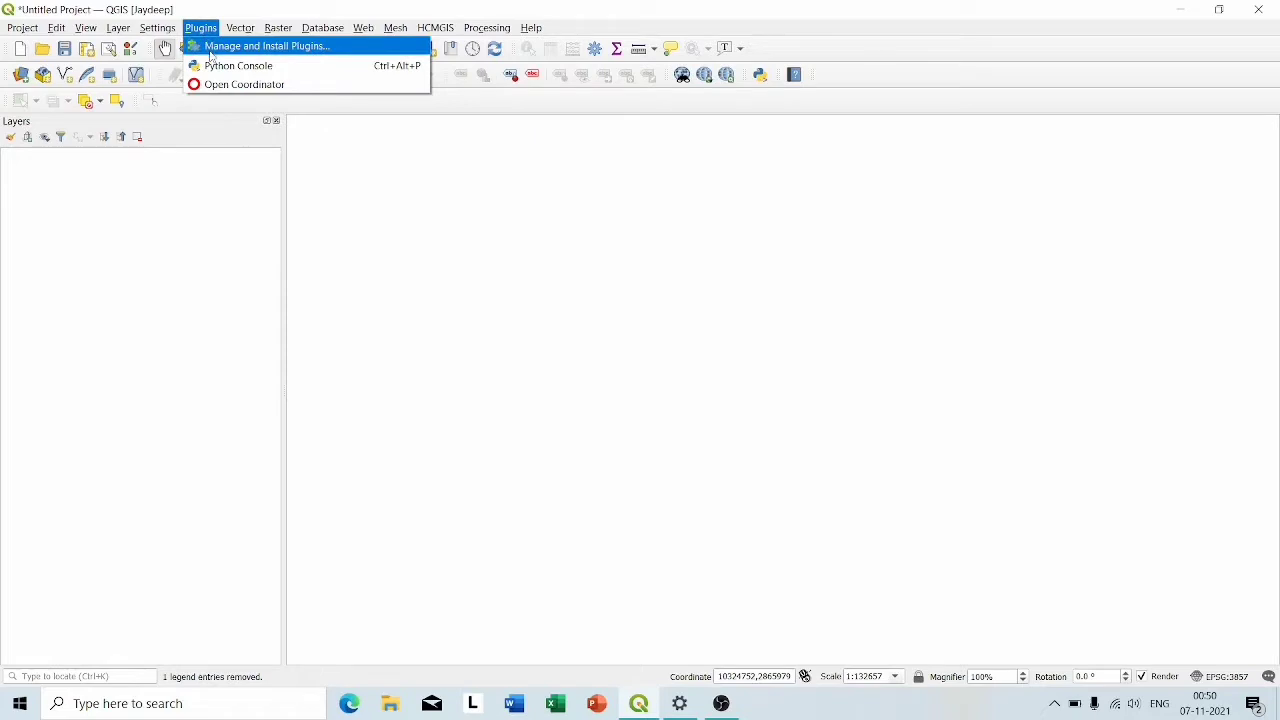
{"action": "left_click", "coordinate": [267, 46]}
{"action": "type", "text": "quick"}
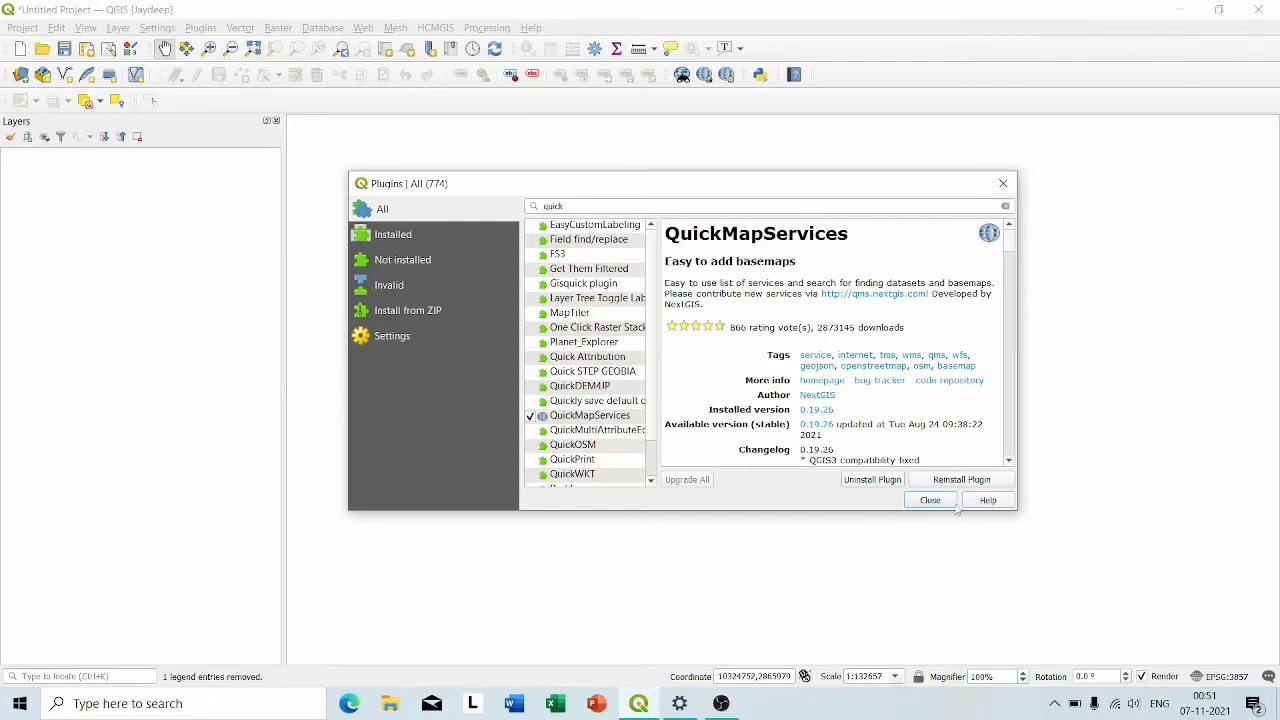
{"action": "left_click", "coordinate": [929, 499]}
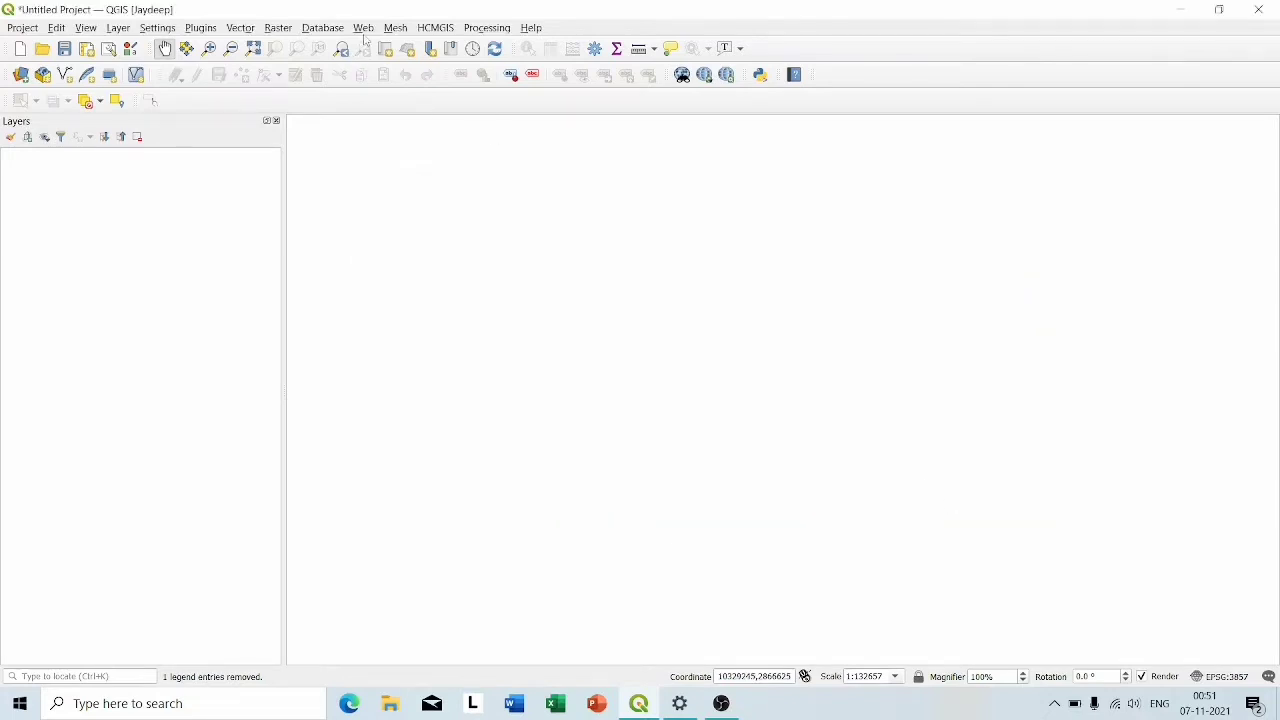
Add the OSM Standard basemap from Web > QuickMapServices > OSM.
{"action": "left_click", "coordinate": [364, 27]}
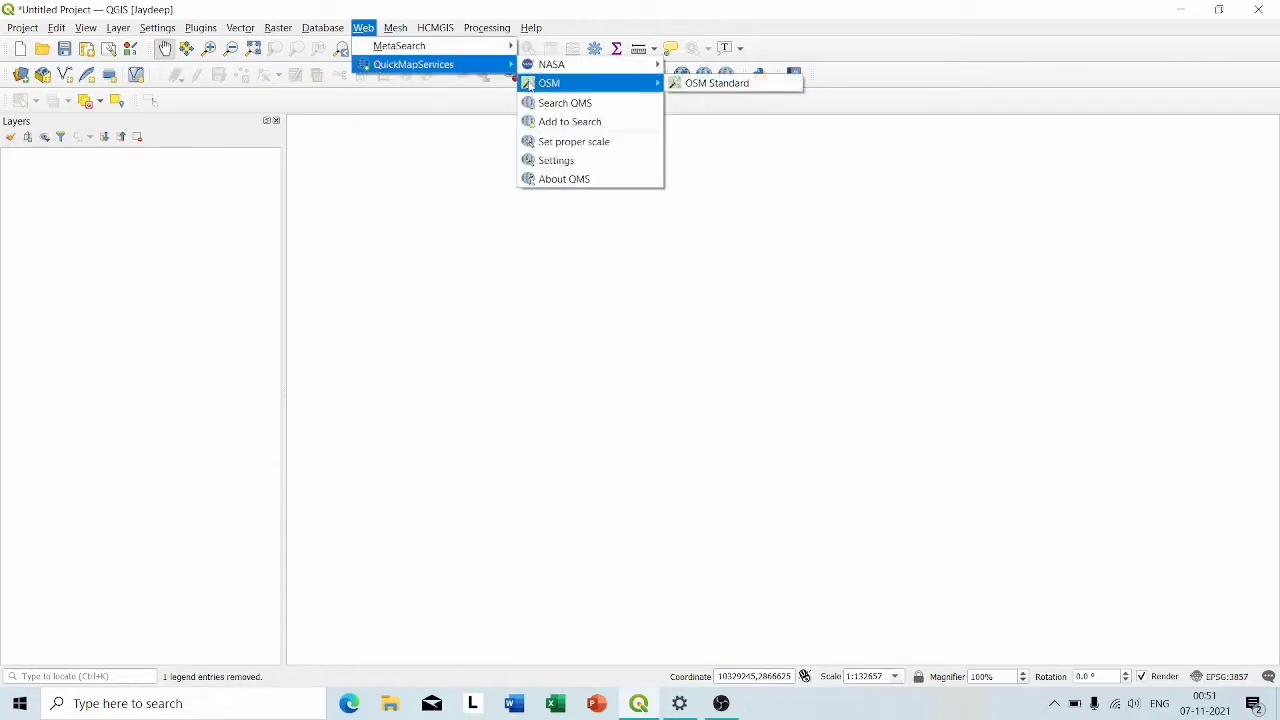
{"action": "left_click", "coordinate": [717, 83]}
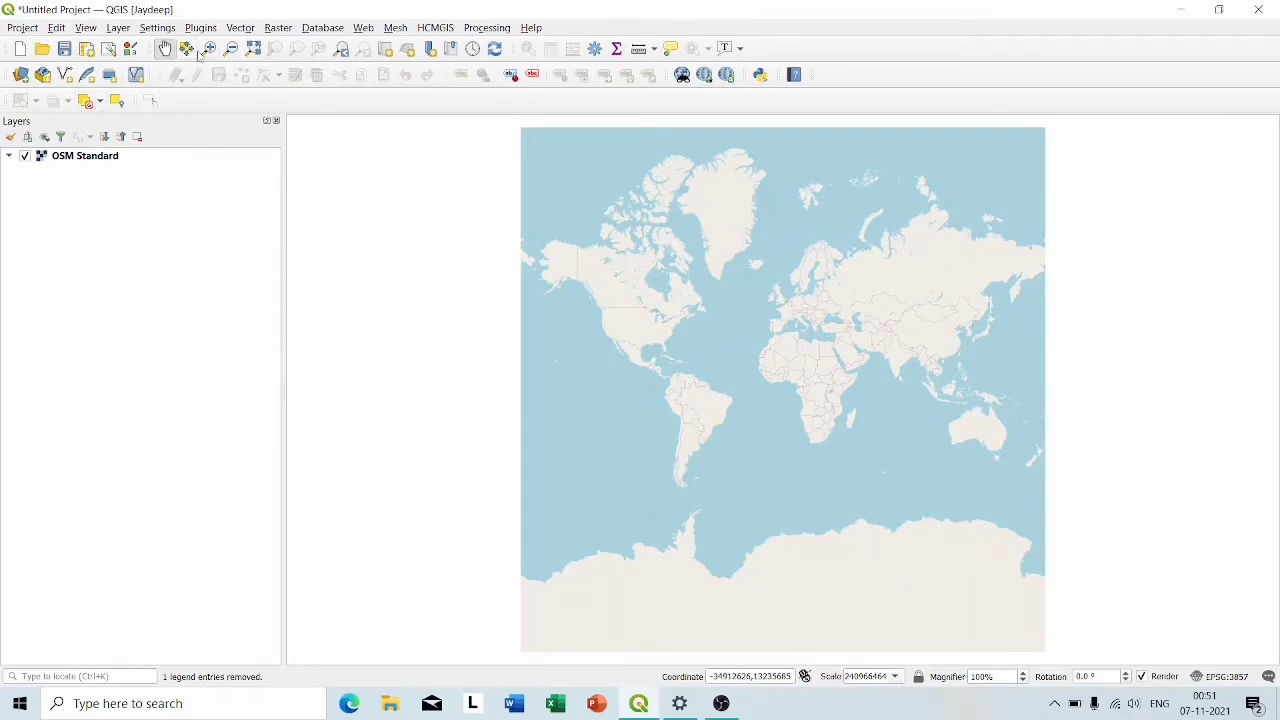
{"action": "mouse_move", "coordinate": [188, 48]}
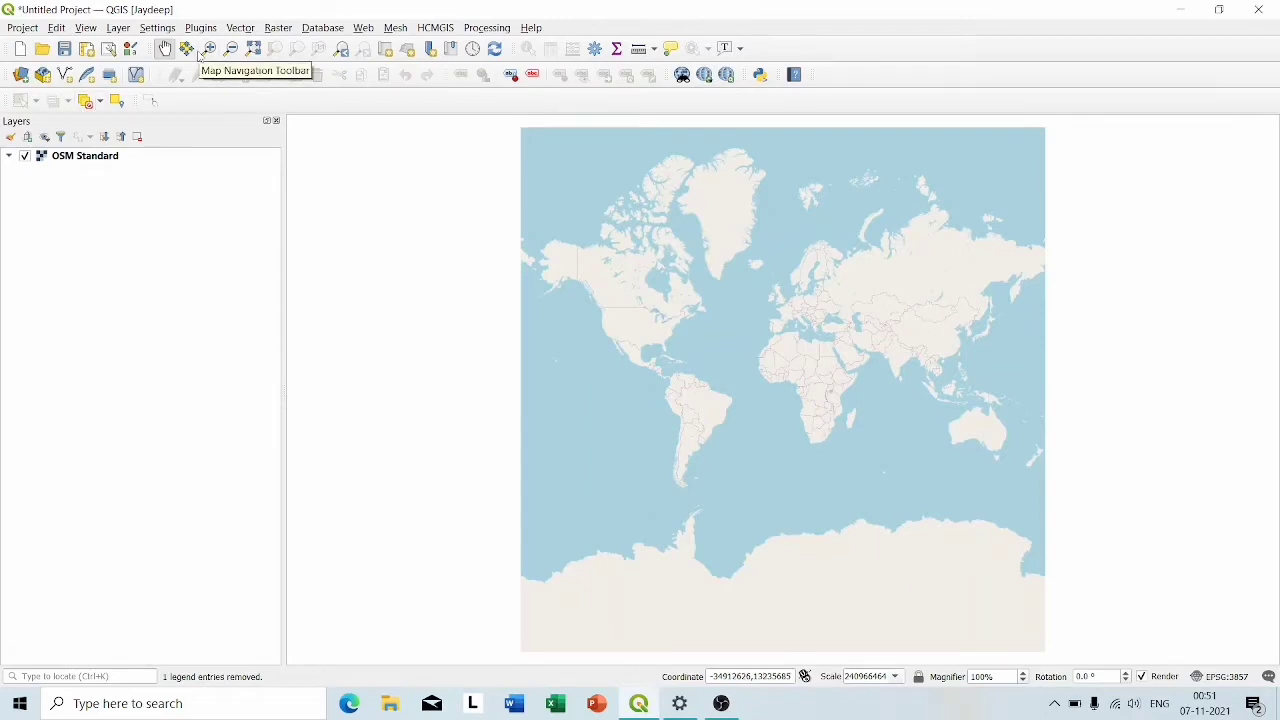
{"action": "mouse_move", "coordinate": [210, 48]}
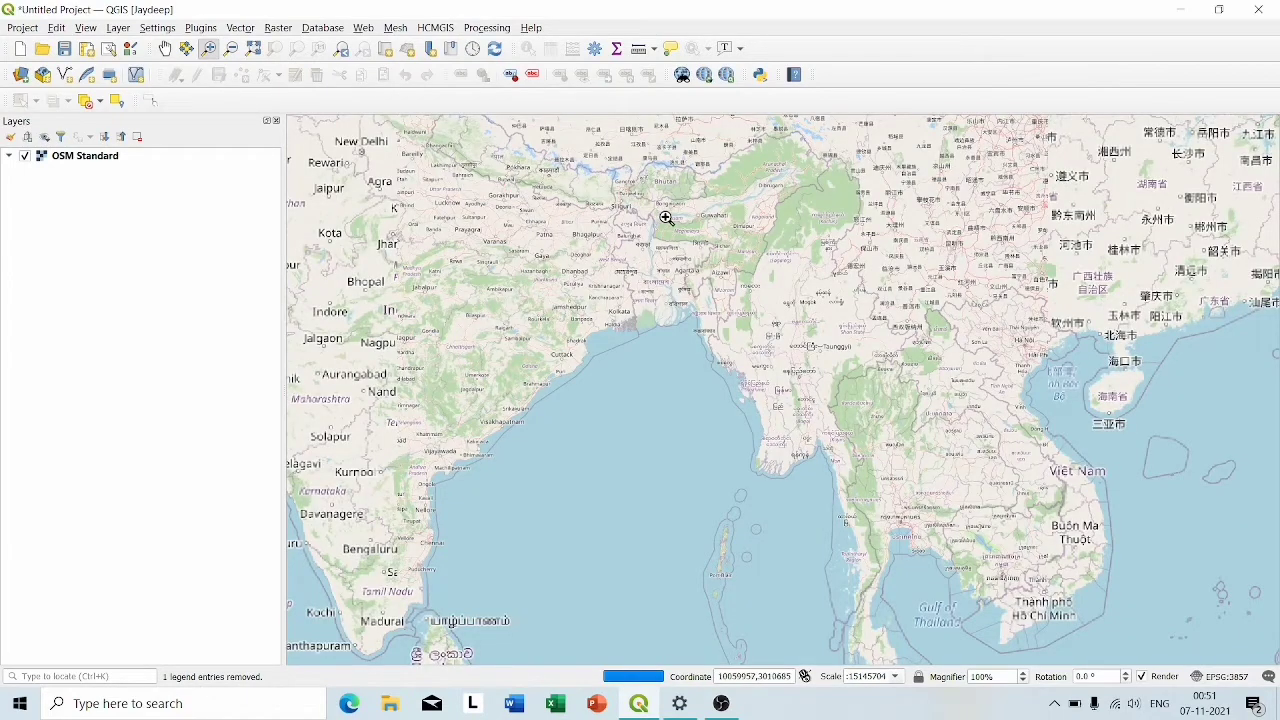
Zoom the map onto Silchar and launch Layer > Create Layer > New Shapefile Layer.
{"action": "left_click_drag", "start_coordinate": [667, 218], "coordinate": [757, 285]}
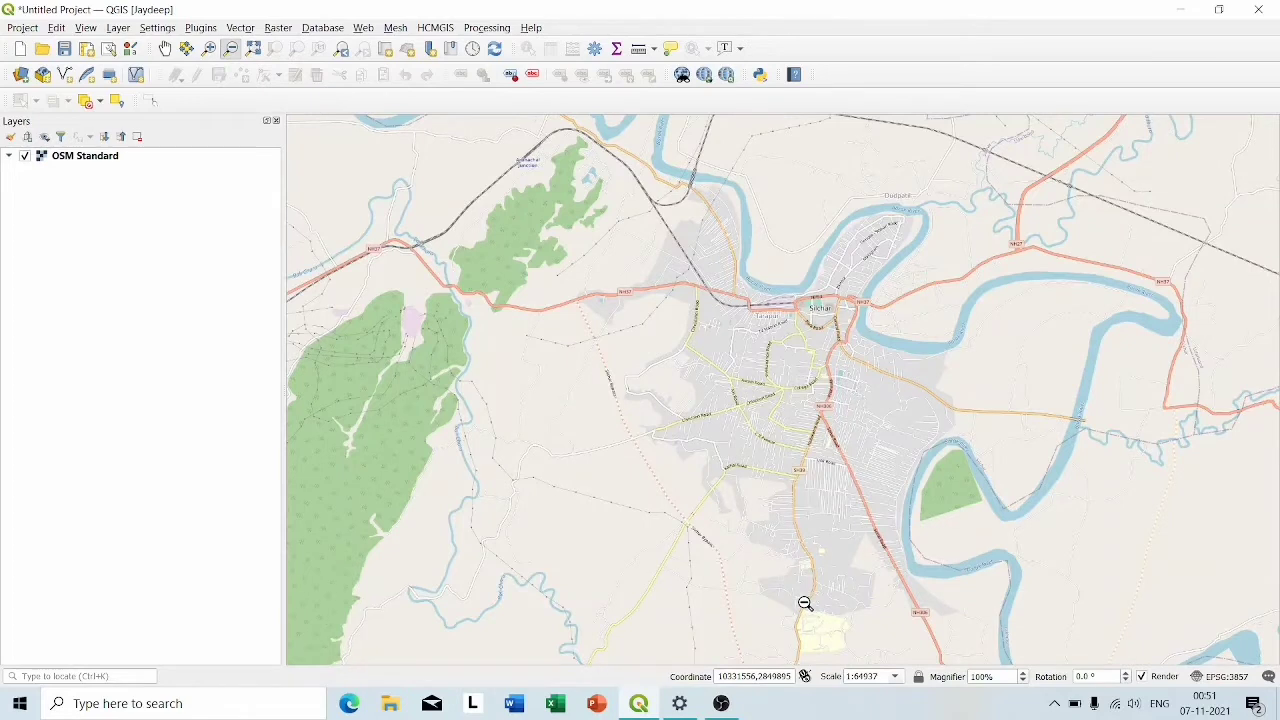
{"action": "left_click", "coordinate": [118, 27]}
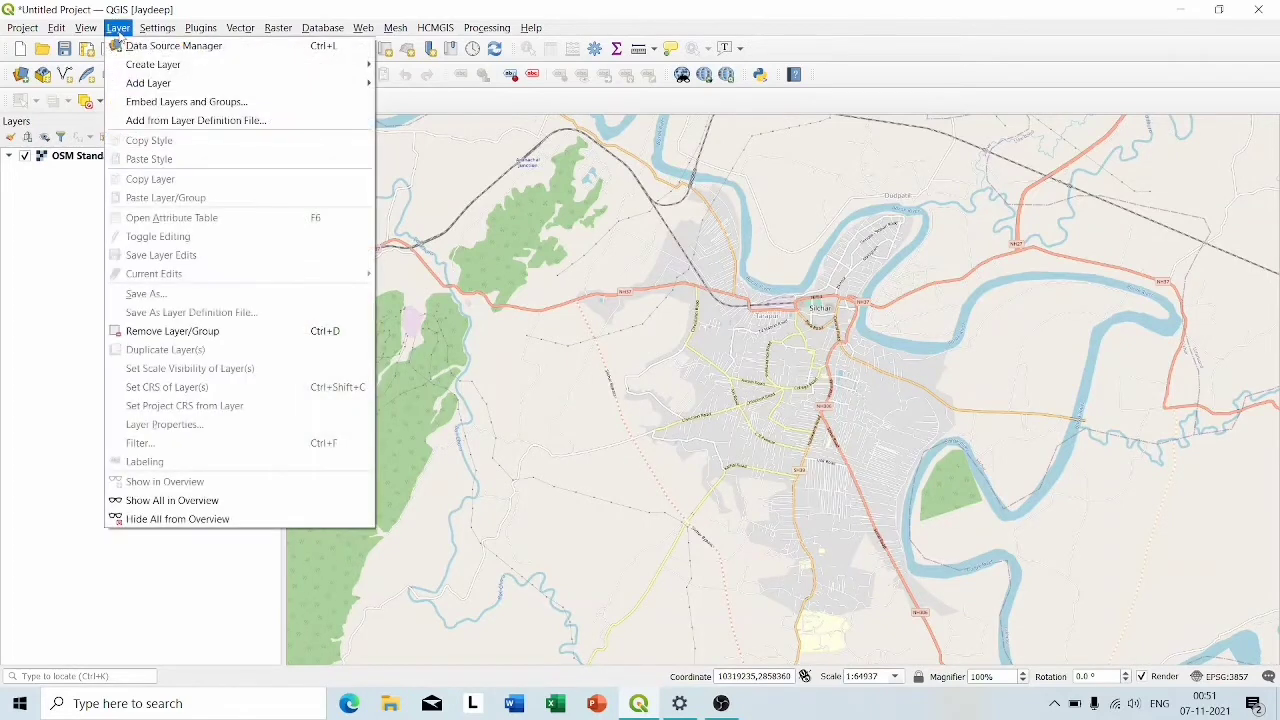
{"action": "mouse_move", "coordinate": [153, 64]}
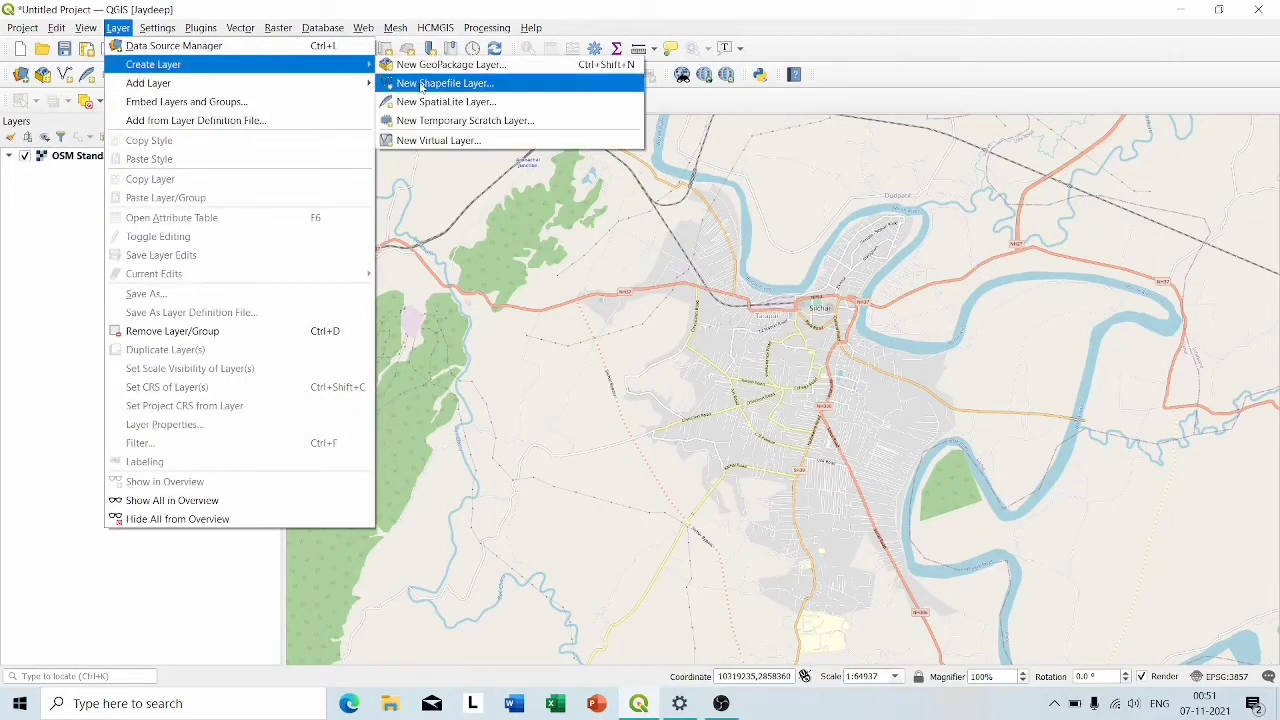
{"action": "left_click", "coordinate": [444, 83]}
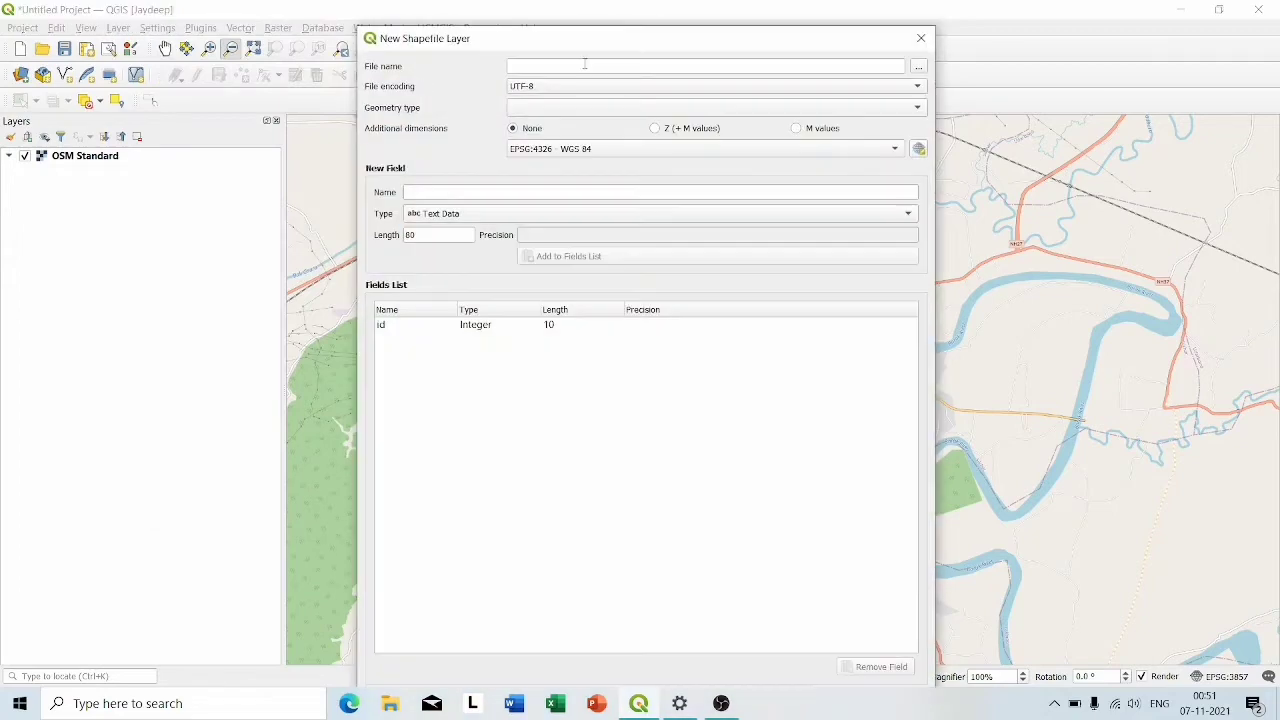
Name the new shapefile 'silchar' and set its geometry type to Polygon.
{"action": "left_click", "coordinate": [705, 66]}
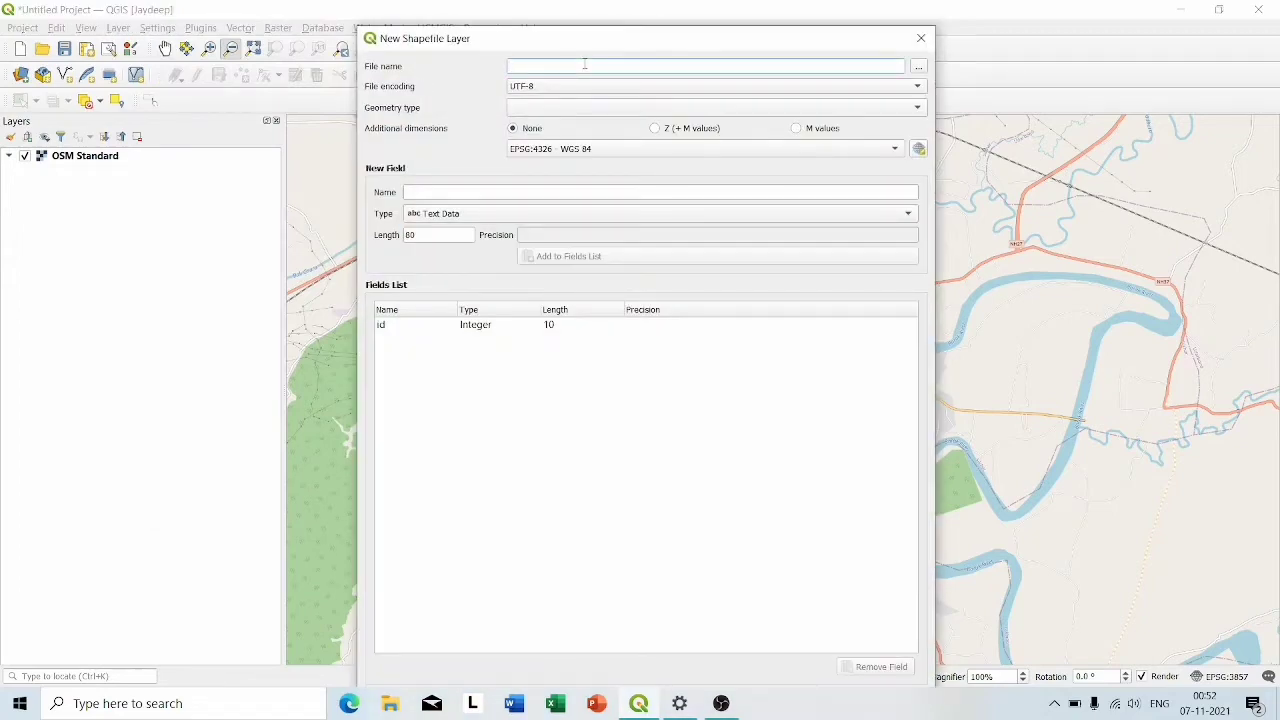
{"action": "type", "text": "sil"}
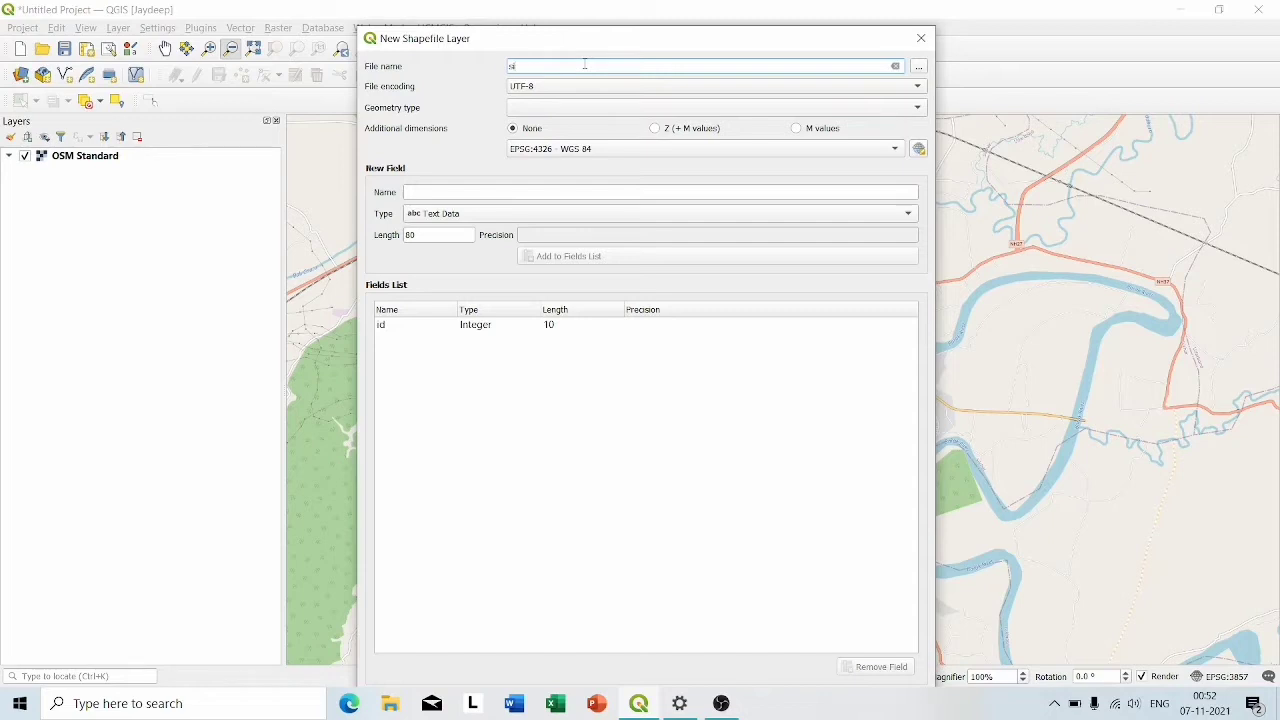
{"action": "type", "text": "lchar"}
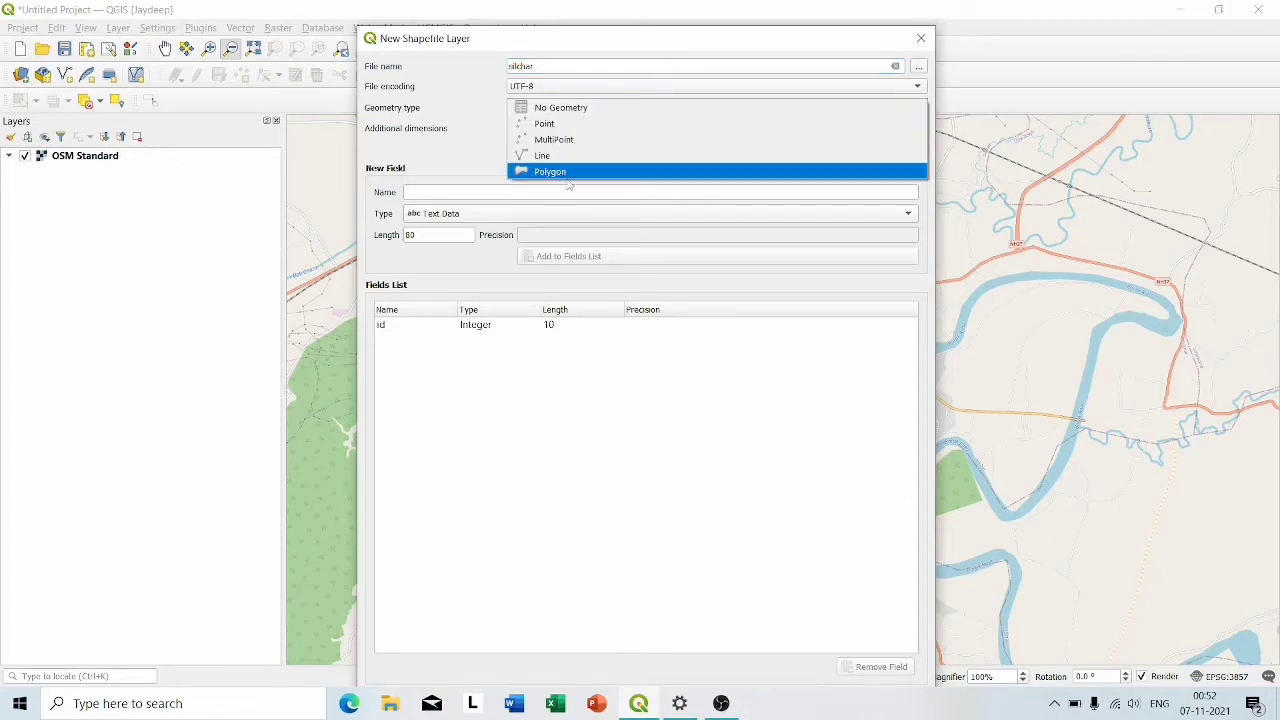
{"action": "left_click", "coordinate": [551, 171]}
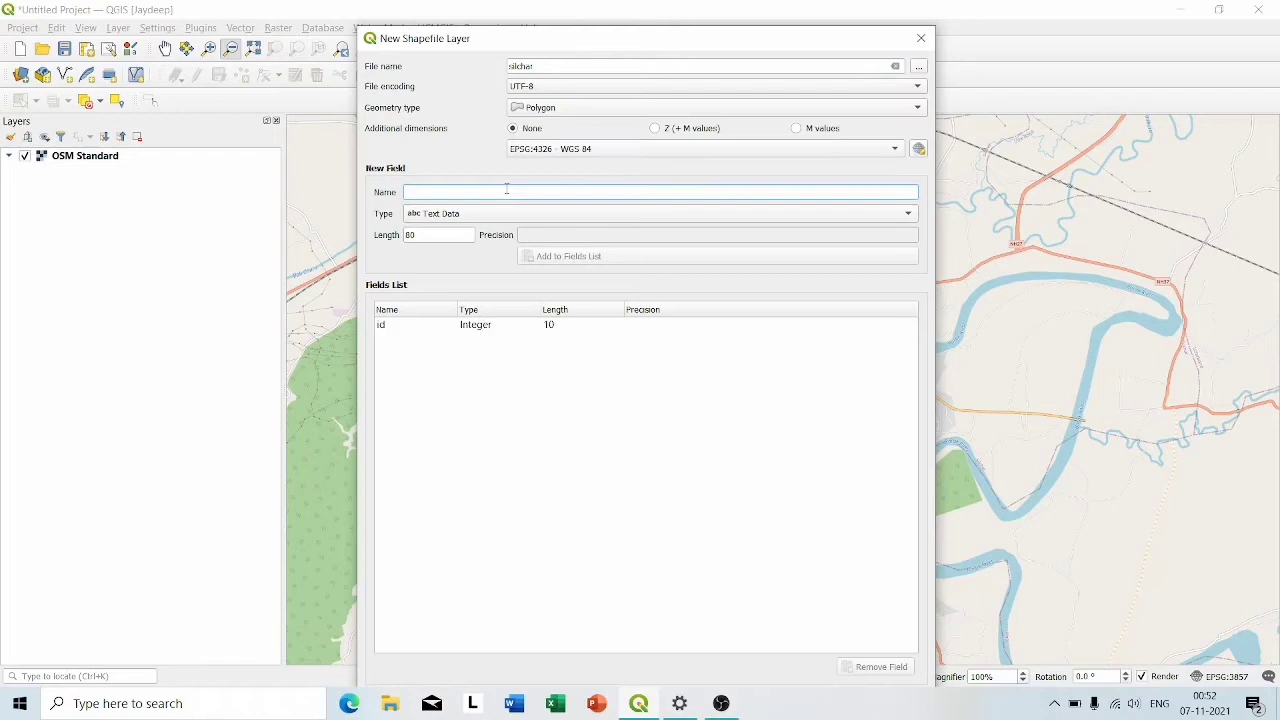
Add a text field 'name' to the fields list and create the layer.
{"action": "type", "text": "nm"}
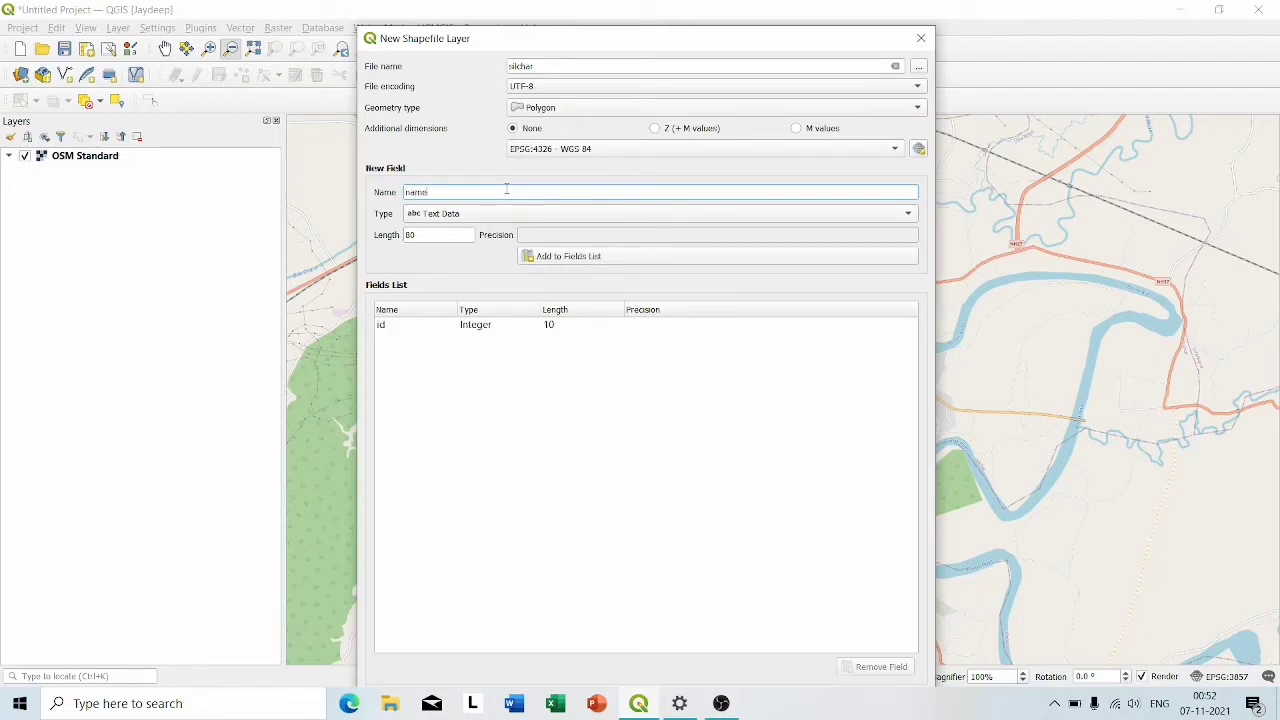
{"action": "left_click", "coordinate": [568, 255]}
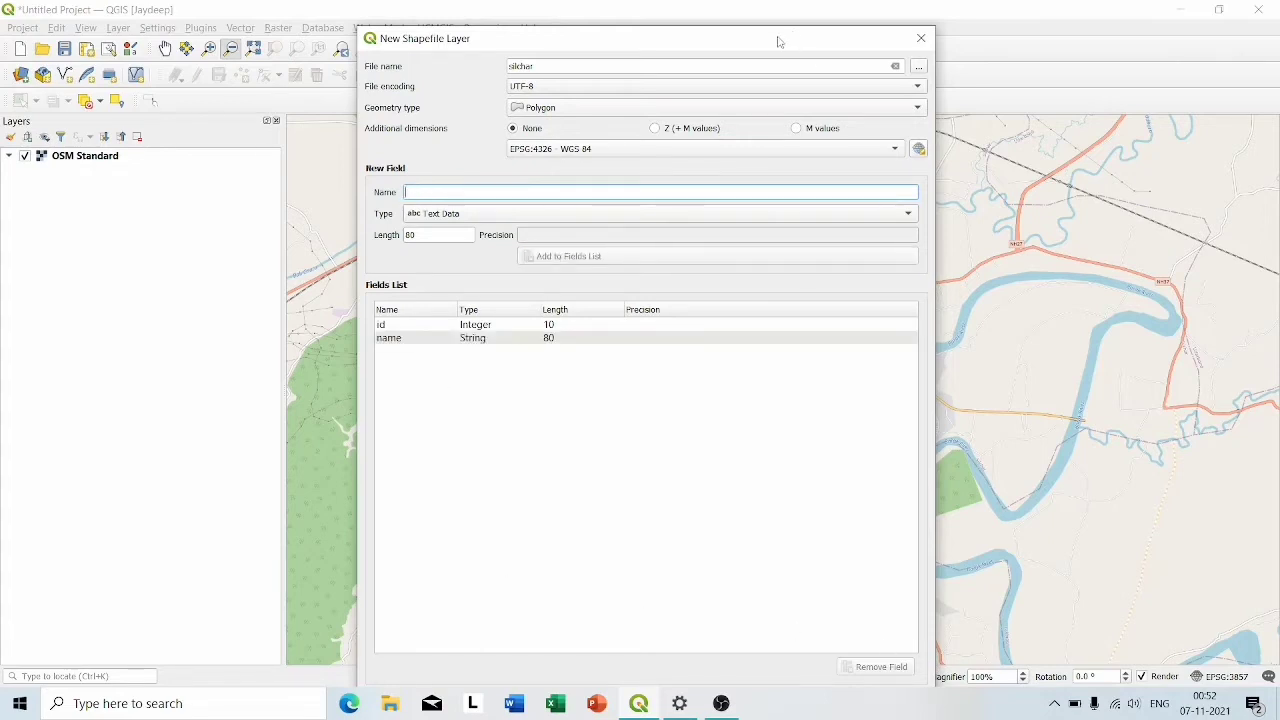
{"action": "left_click_drag", "start_coordinate": [780, 42], "coordinate": [765, 21]}
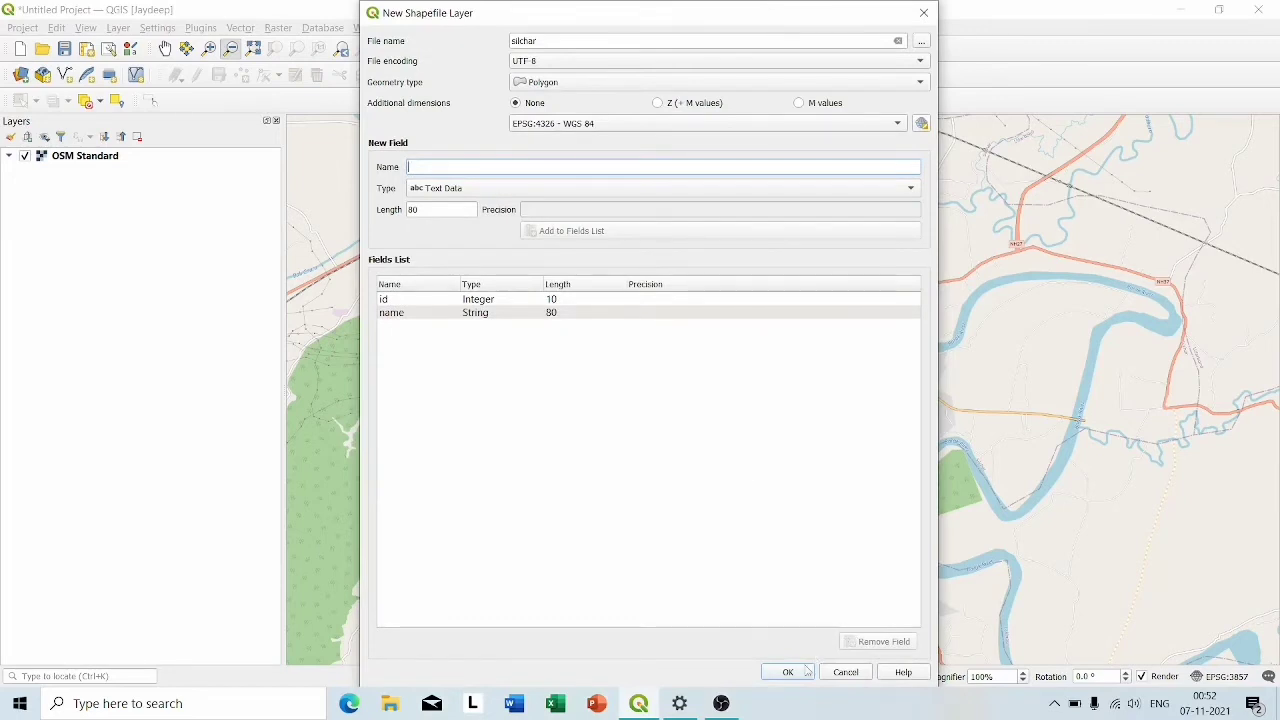
{"action": "left_click", "coordinate": [788, 671]}
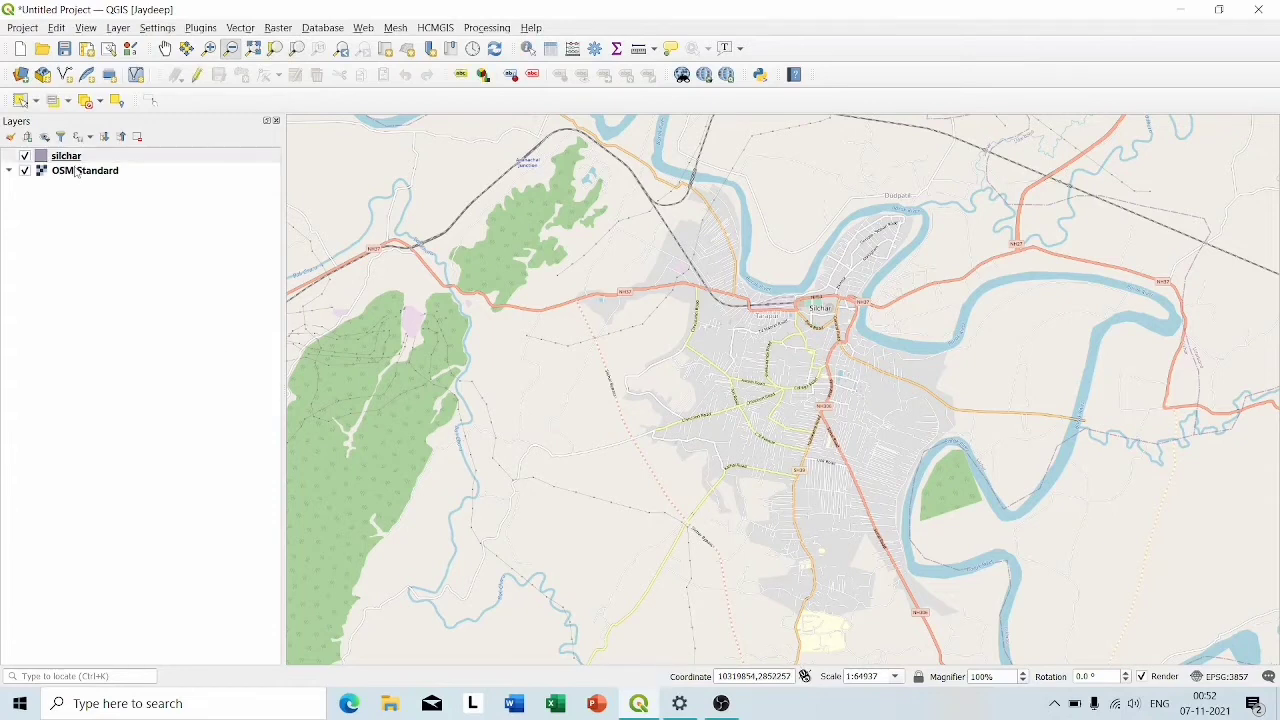
{"action": "mouse_move", "coordinate": [66, 155]}
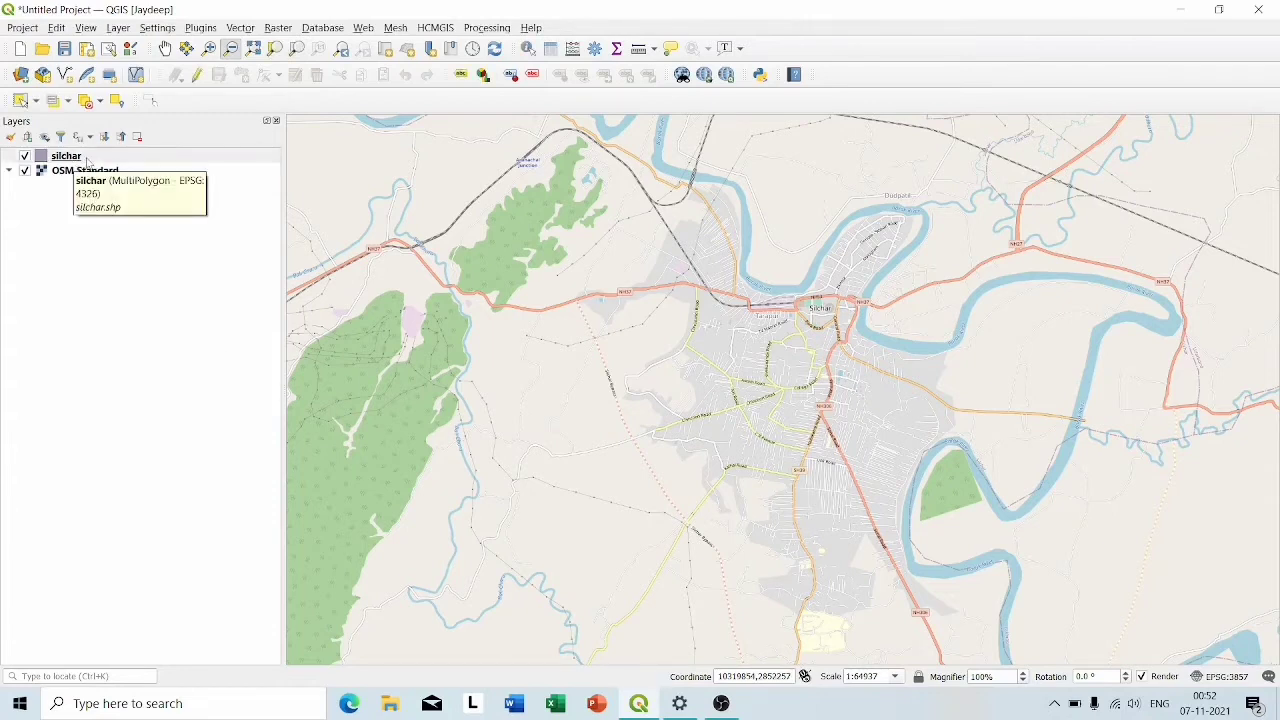
Place vertices along the Silchar urban edge on the silchar layer over OSM.
{"action": "right_click", "coordinate": [66, 155]}
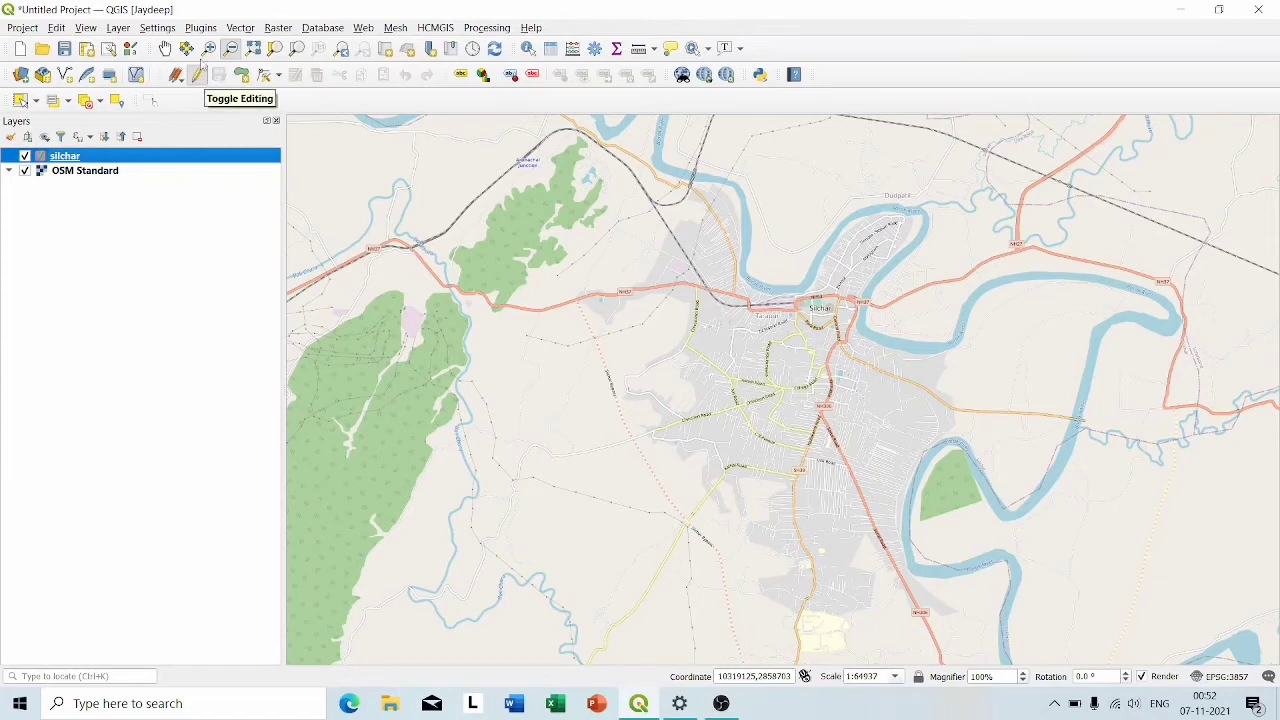
{"action": "mouse_move", "coordinate": [177, 75]}
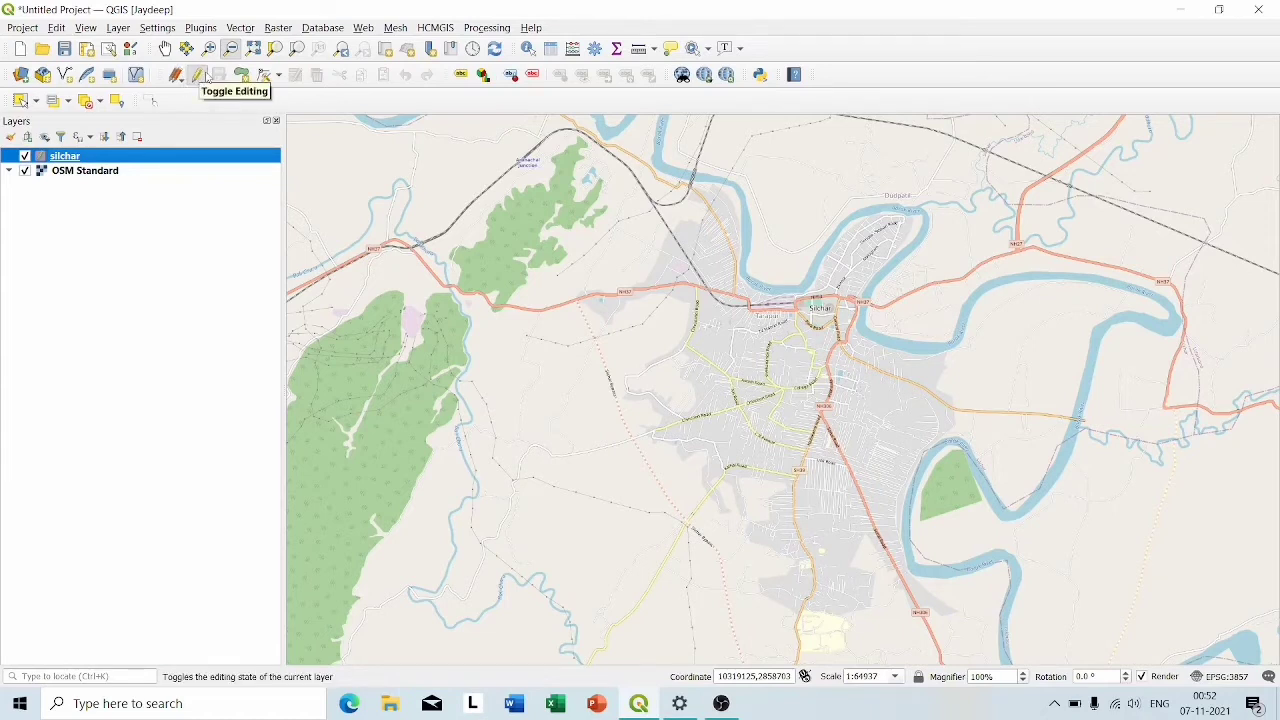
{"action": "mouse_move", "coordinate": [199, 84]}
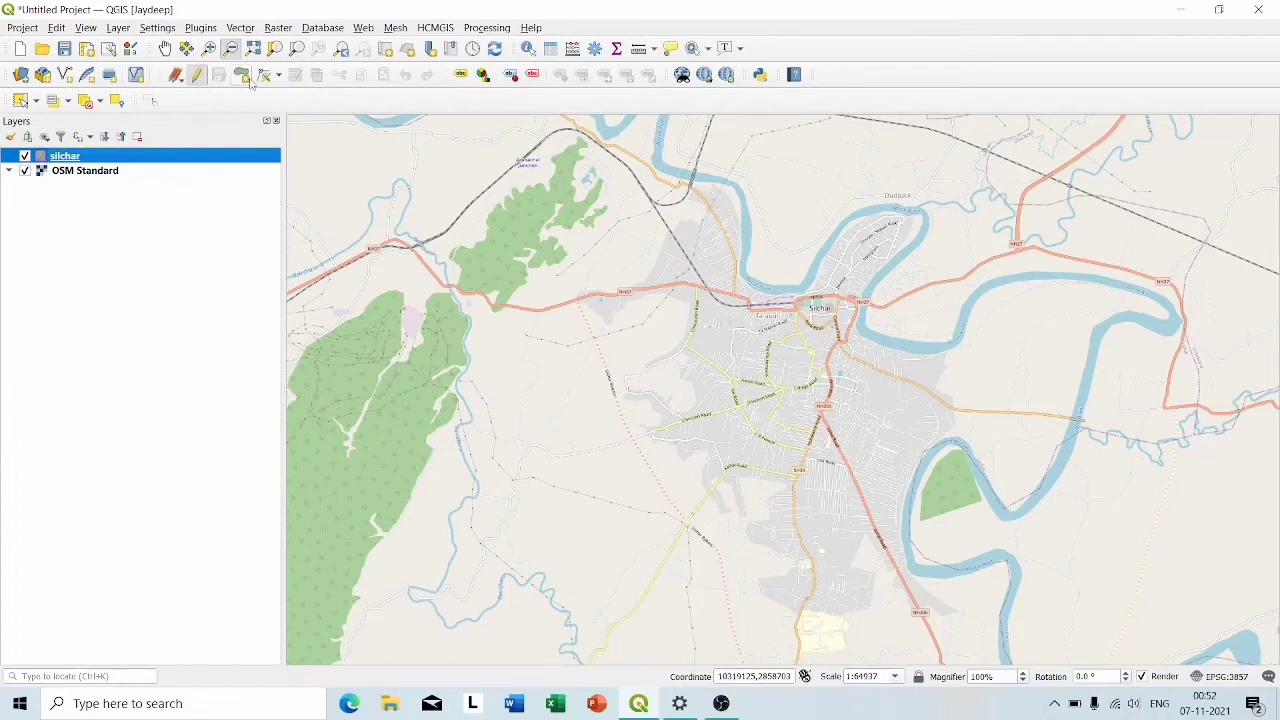
{"action": "mouse_move", "coordinate": [245, 75]}
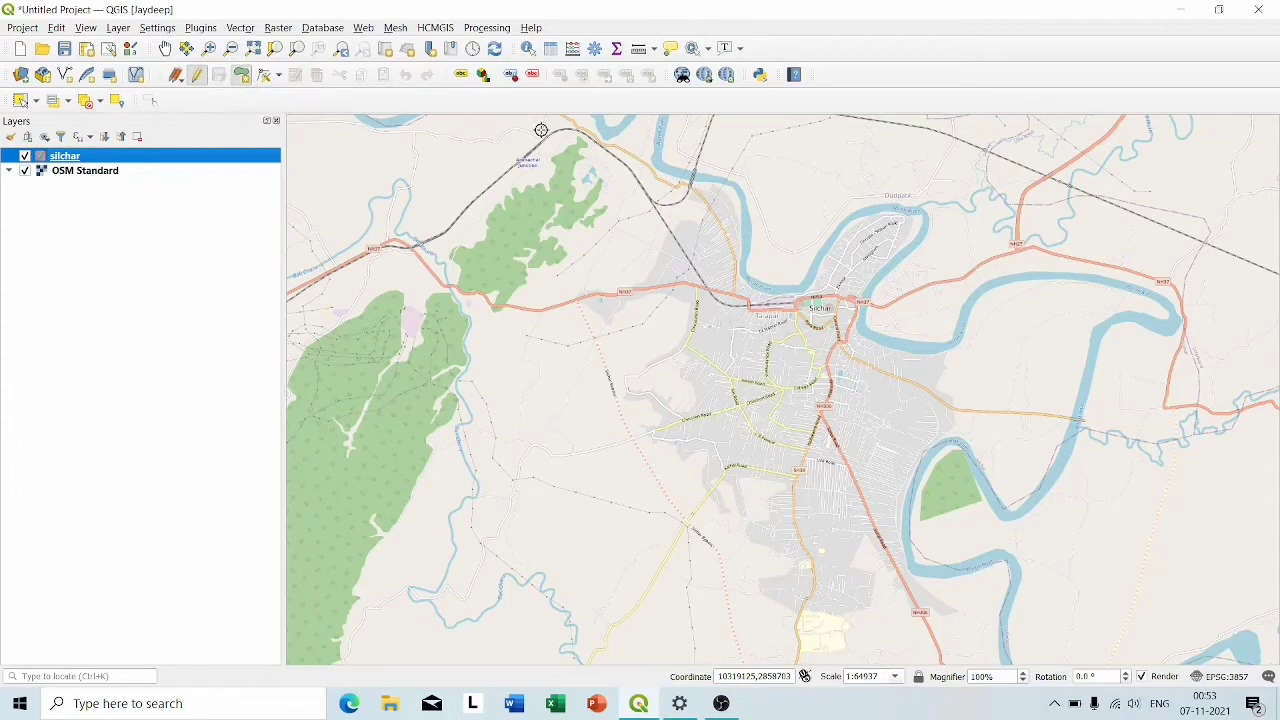
{"action": "mouse_move", "coordinate": [584, 291]}
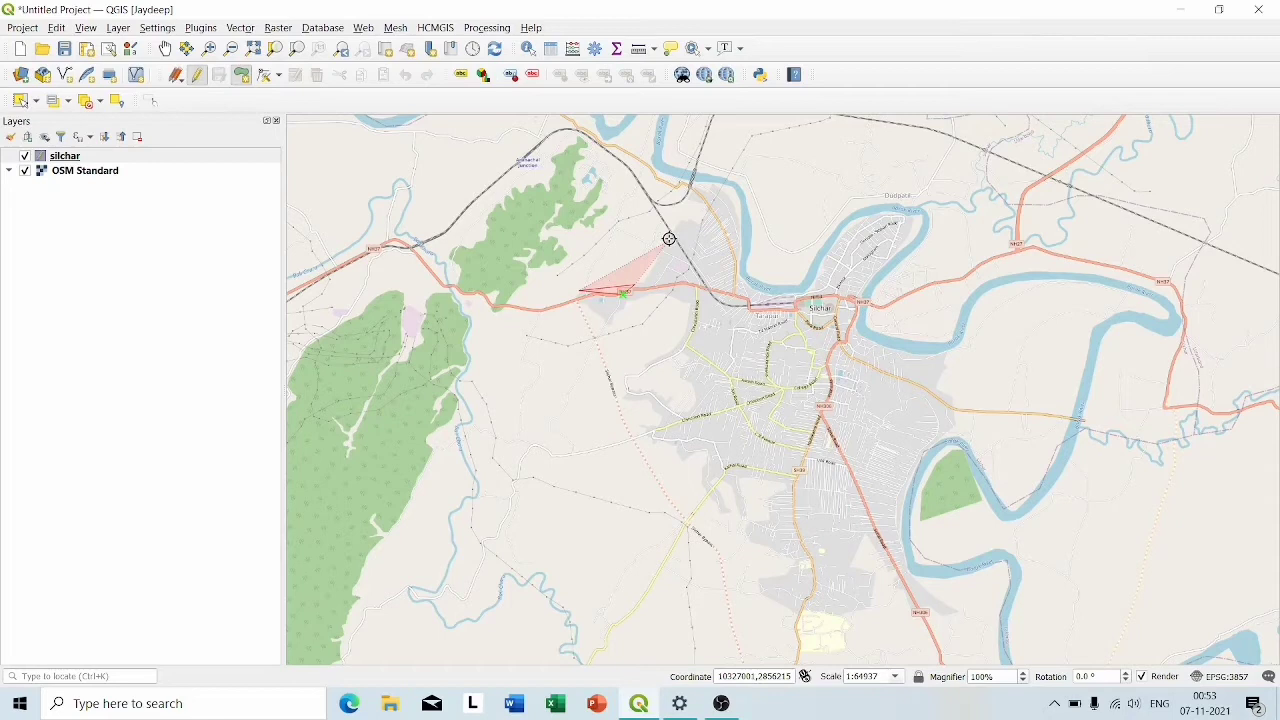
{"action": "left_click_drag", "start_coordinate": [670, 238], "coordinate": [692, 218]}
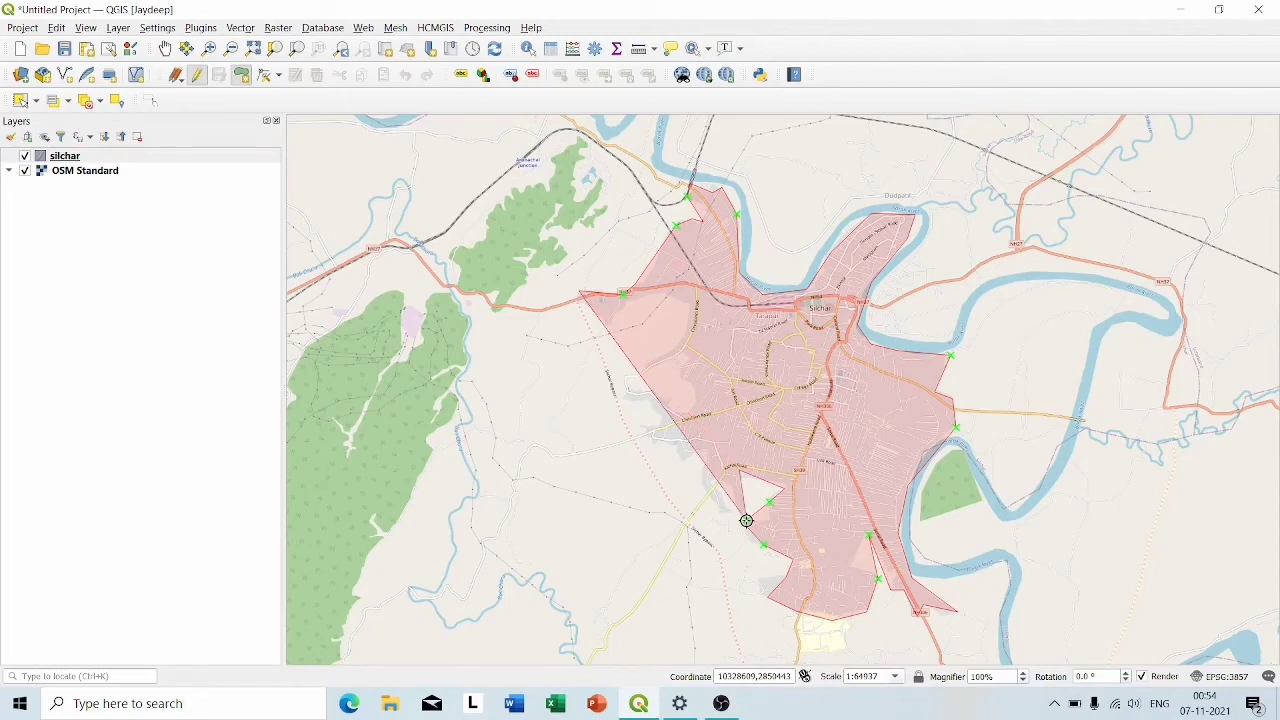
{"action": "mouse_move", "coordinate": [718, 484]}
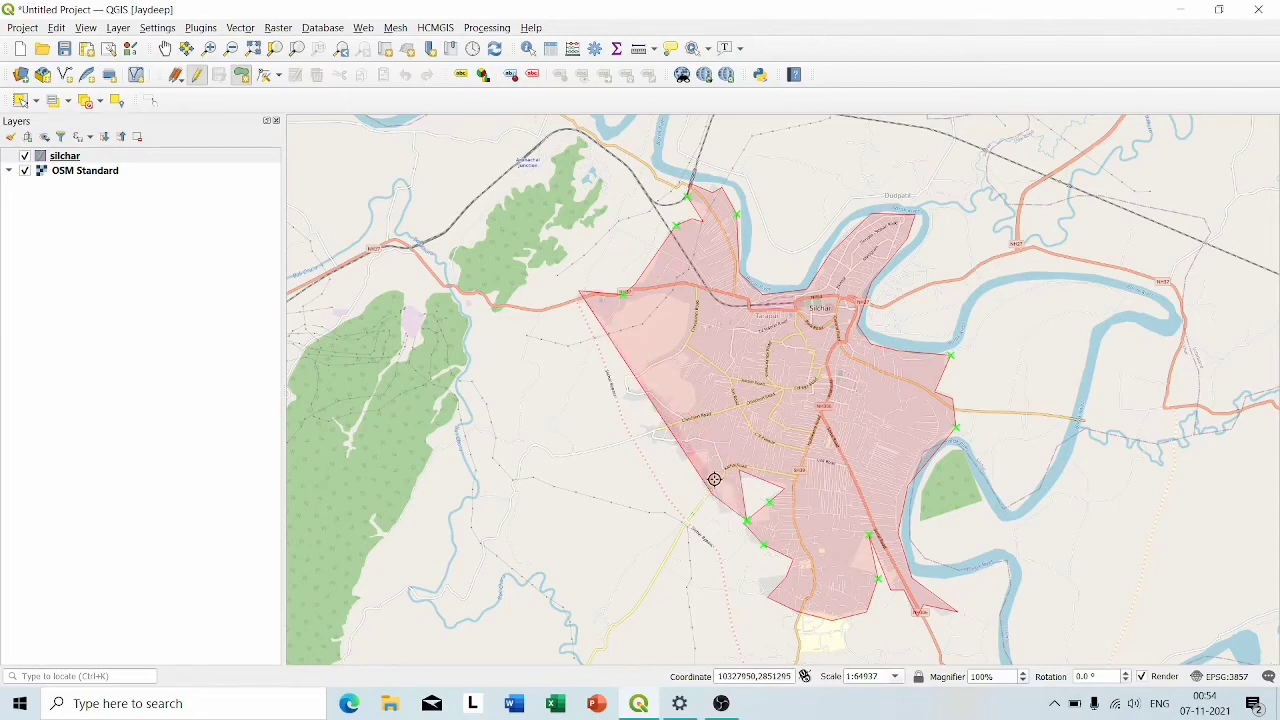
{"action": "mouse_move", "coordinate": [723, 515]}
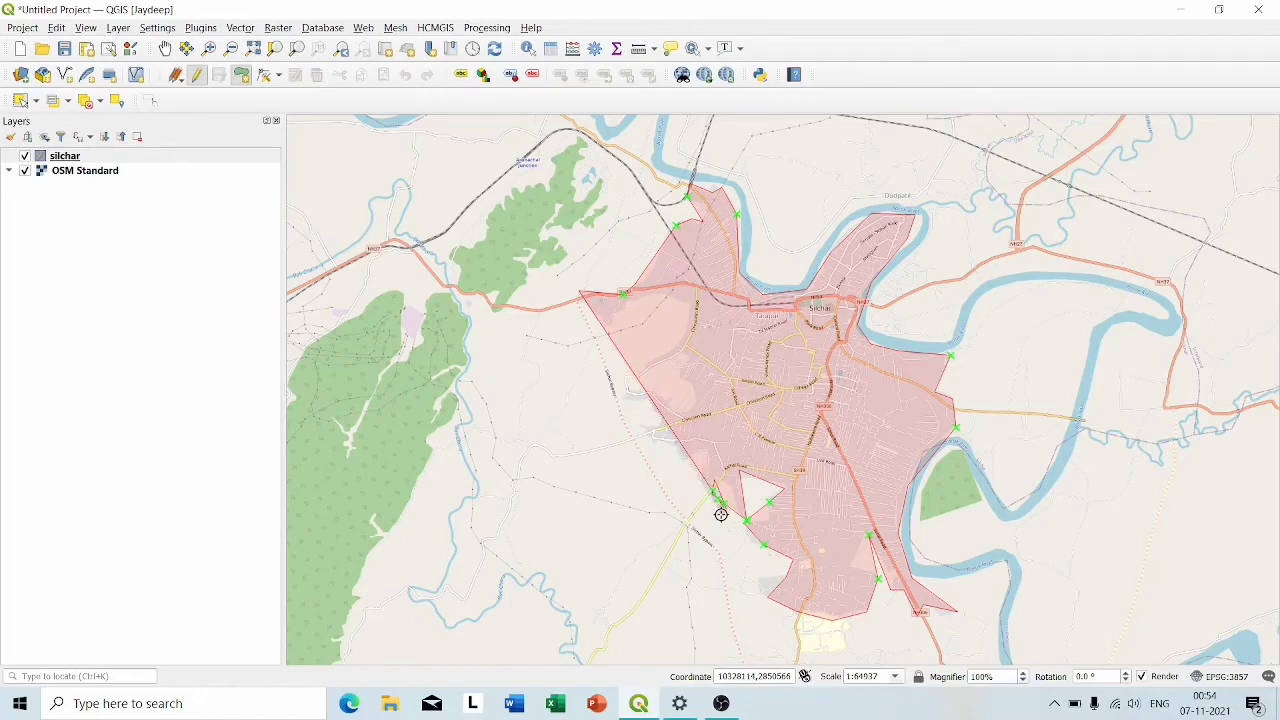
{"action": "mouse_move", "coordinate": [710, 462]}
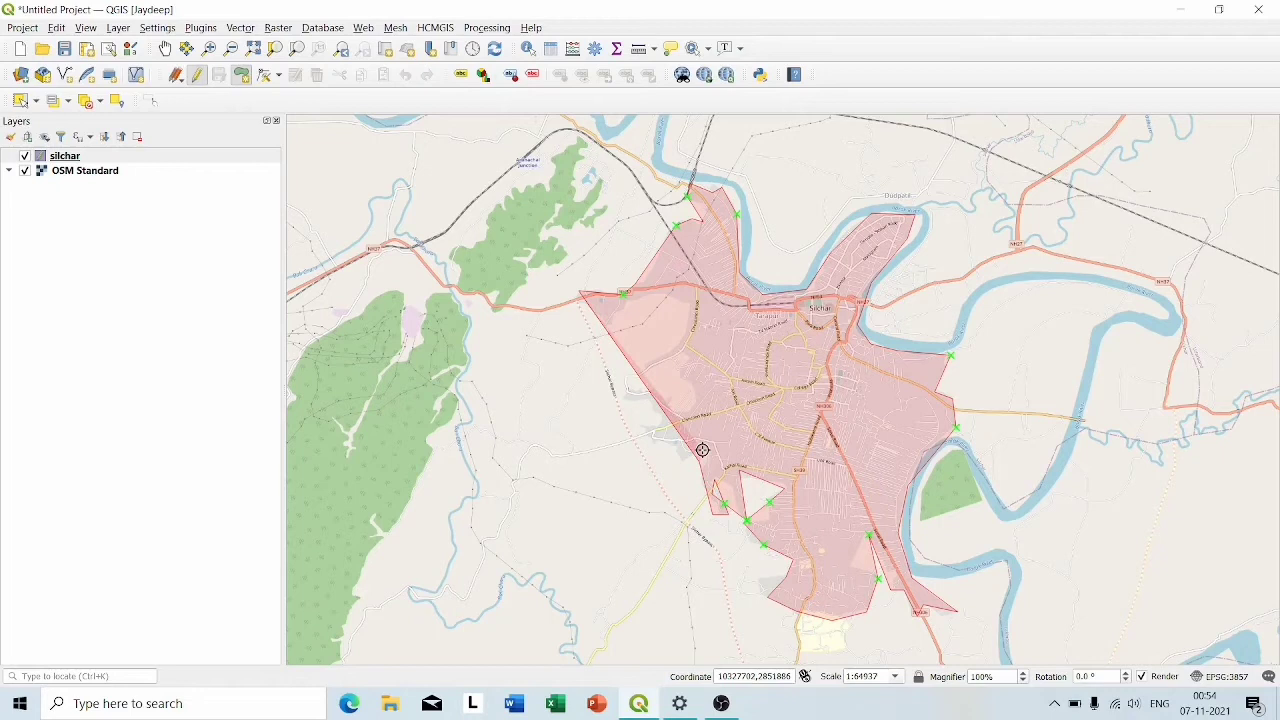
{"action": "mouse_move", "coordinate": [677, 458]}
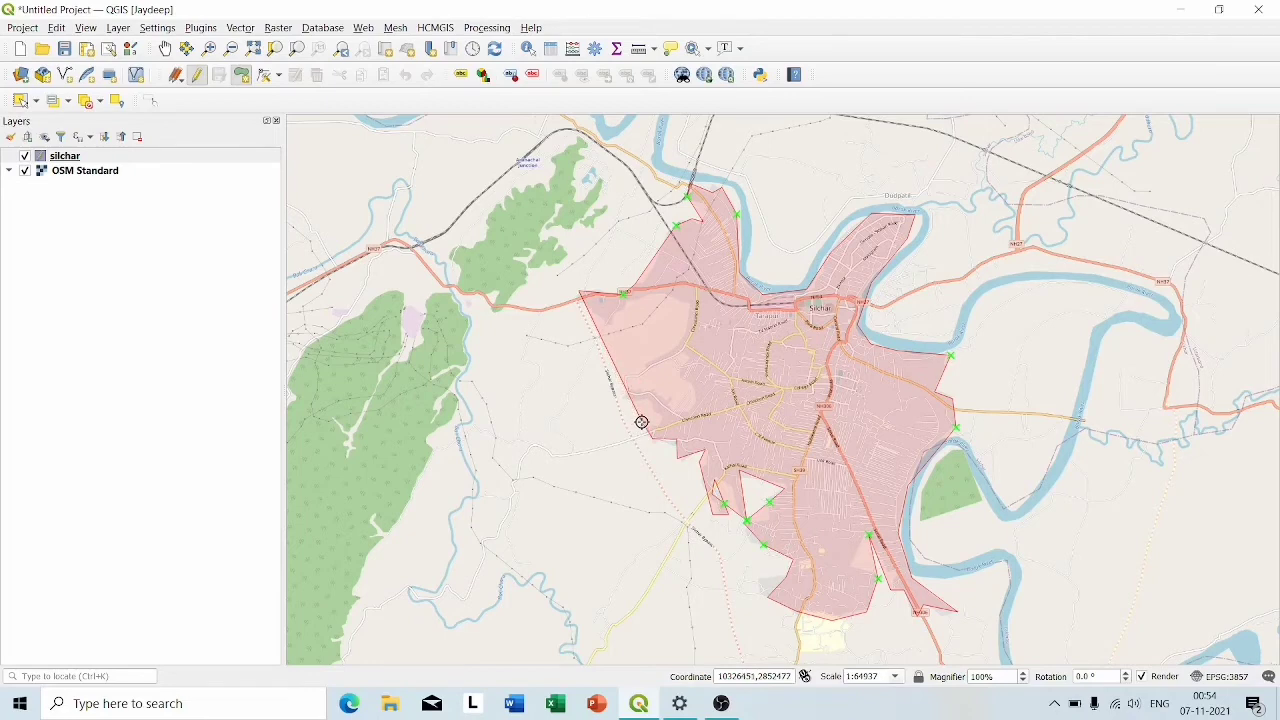
{"action": "mouse_move", "coordinate": [659, 411]}
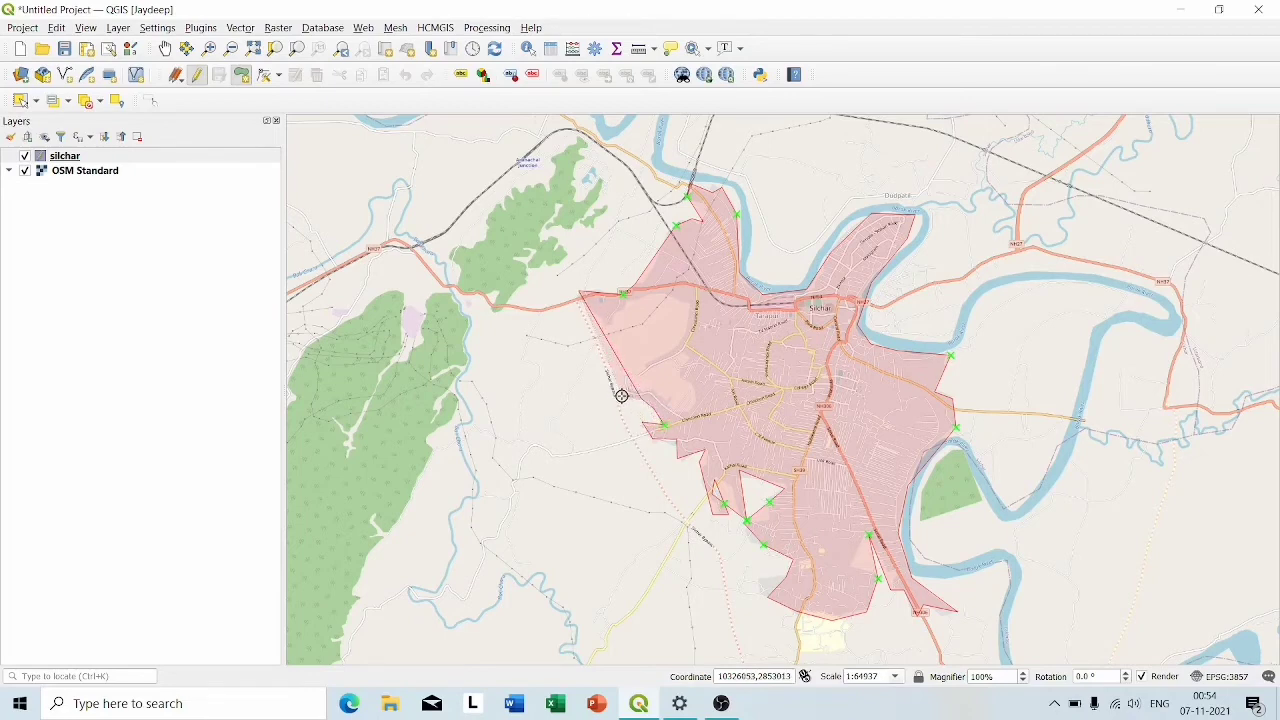
{"action": "mouse_move", "coordinate": [645, 392]}
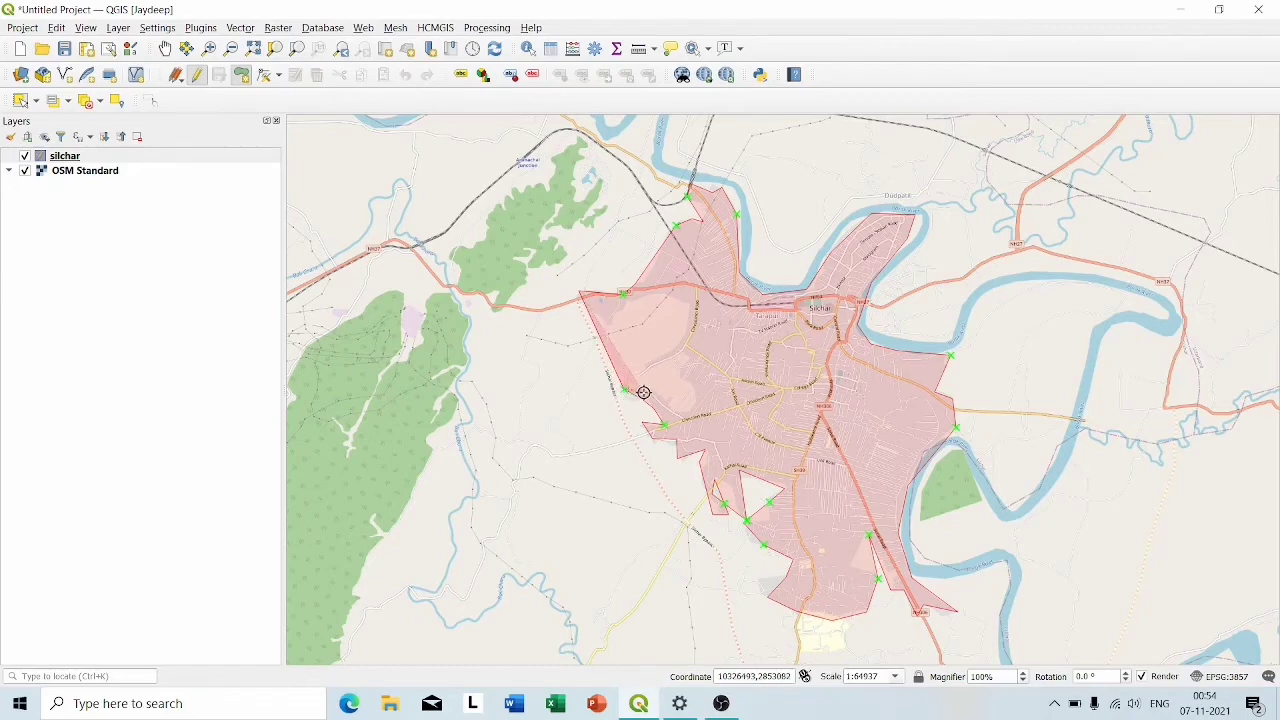
{"action": "mouse_move", "coordinate": [668, 404]}
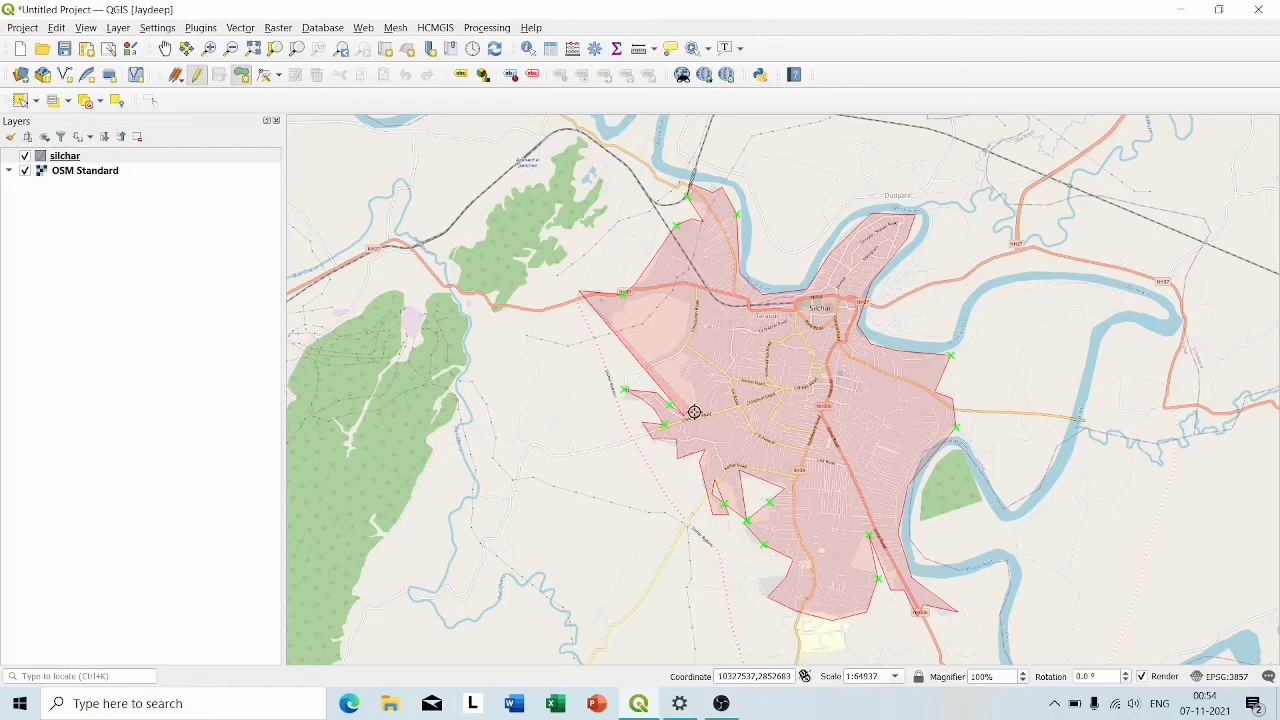
{"action": "mouse_move", "coordinate": [697, 386]}
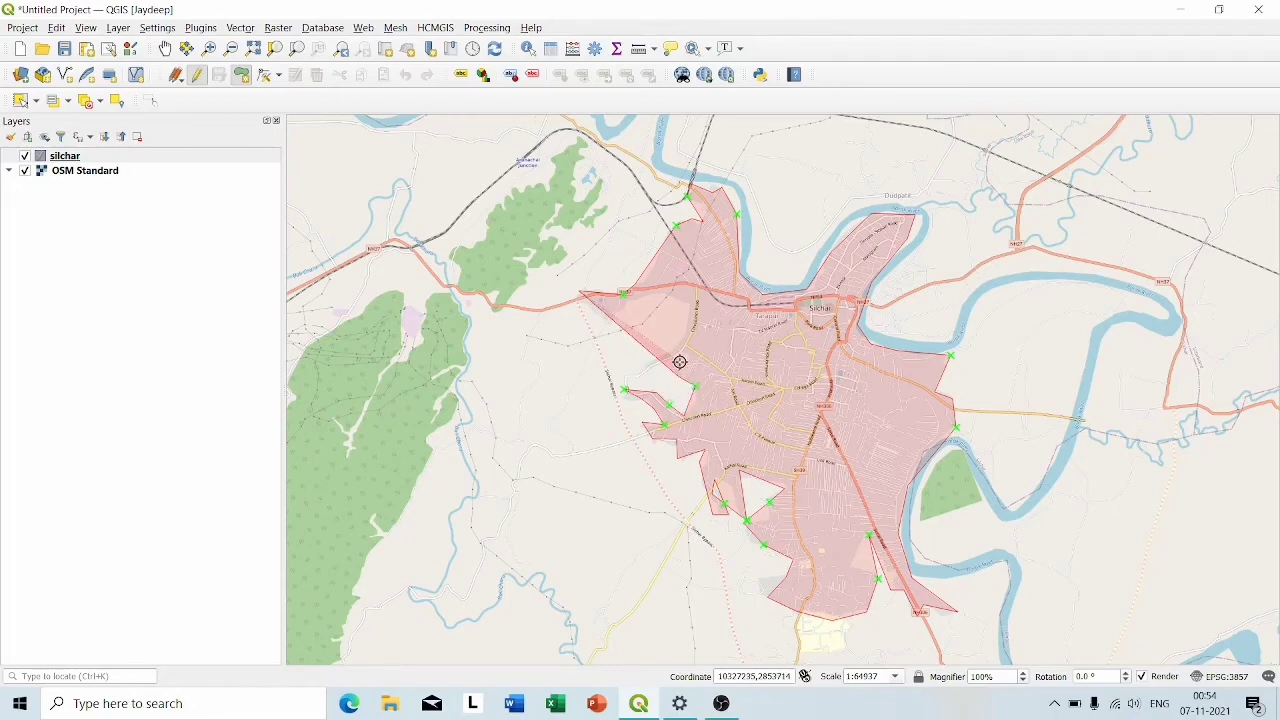
{"action": "mouse_move", "coordinate": [648, 366]}
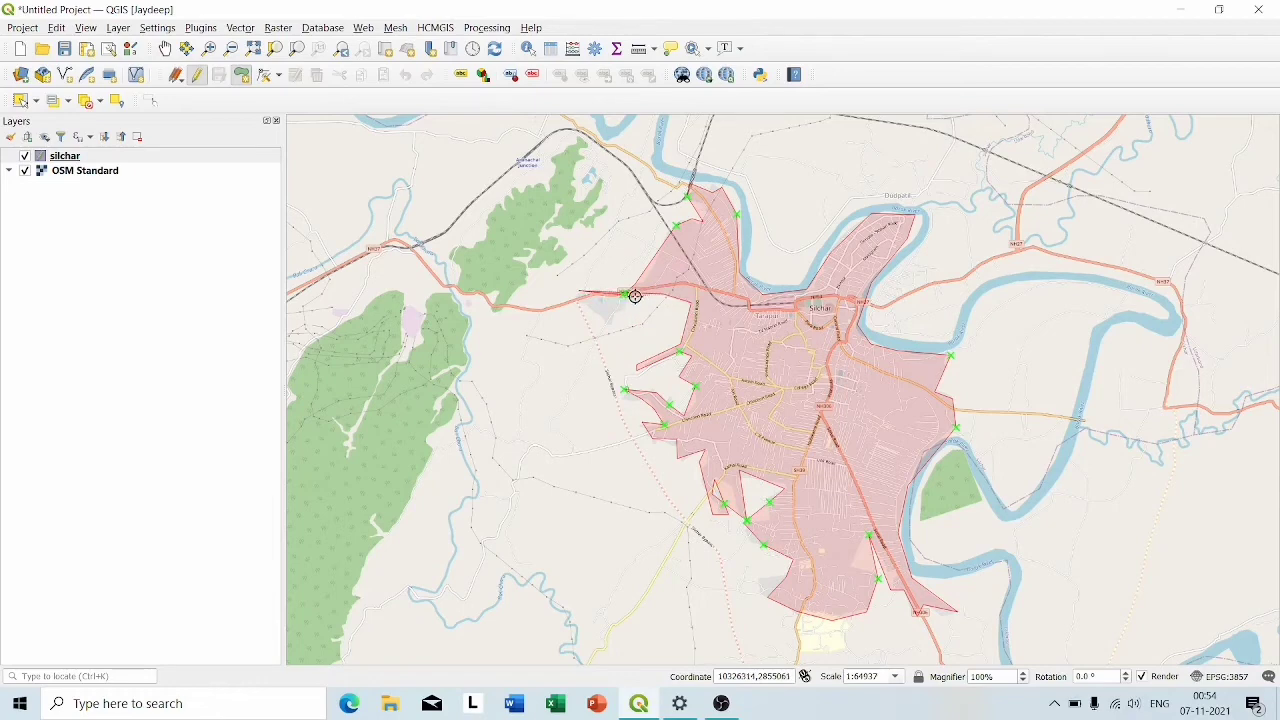
{"action": "mouse_move", "coordinate": [616, 310]}
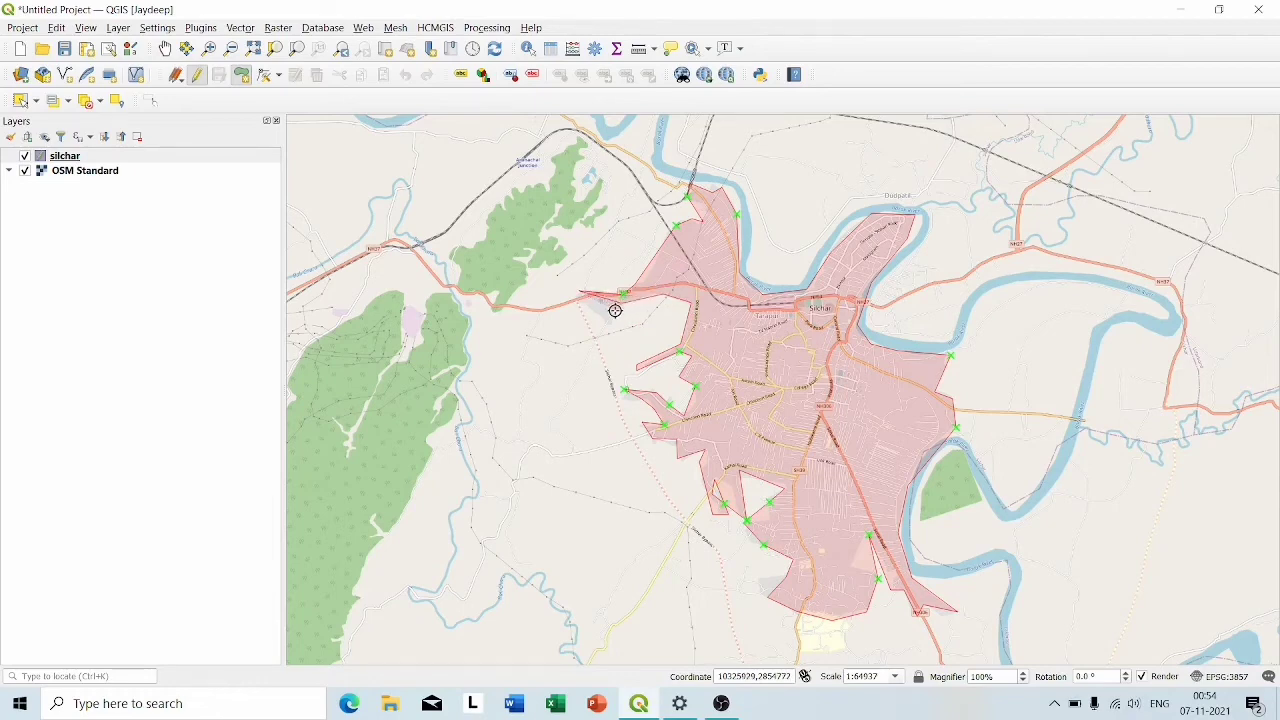
{"action": "mouse_move", "coordinate": [585, 307]}
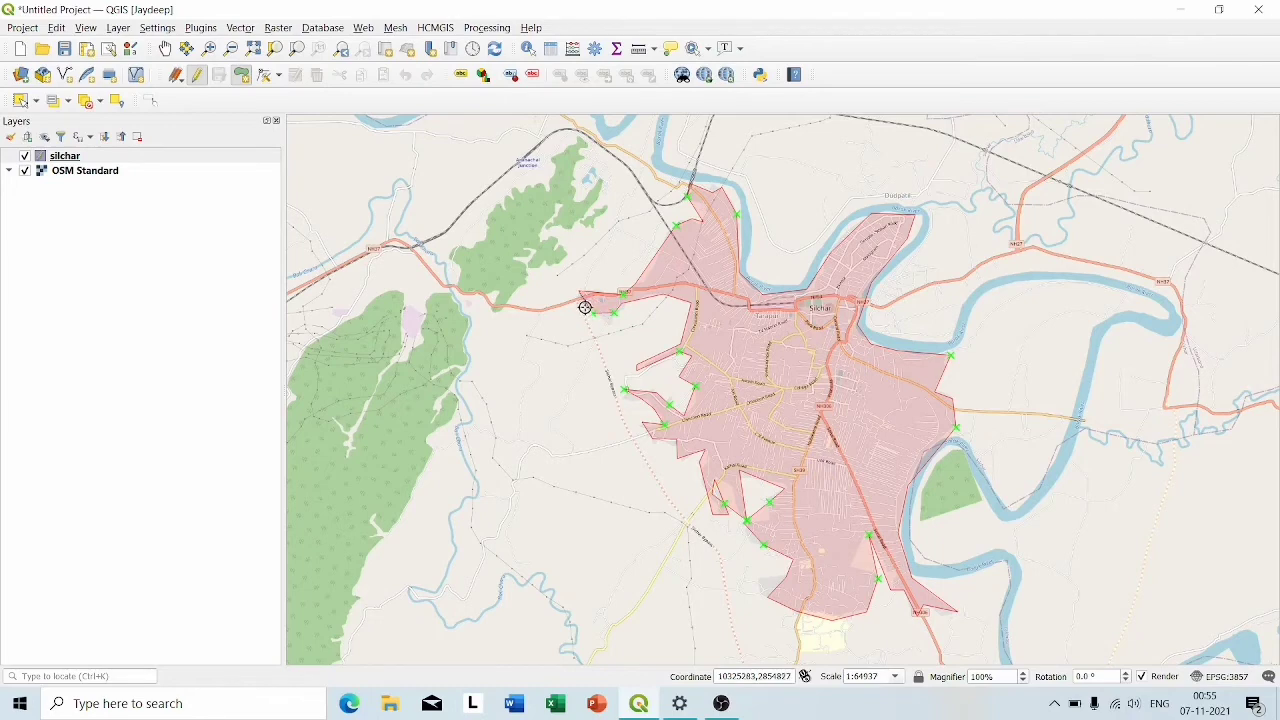
{"action": "mouse_move", "coordinate": [580, 301]}
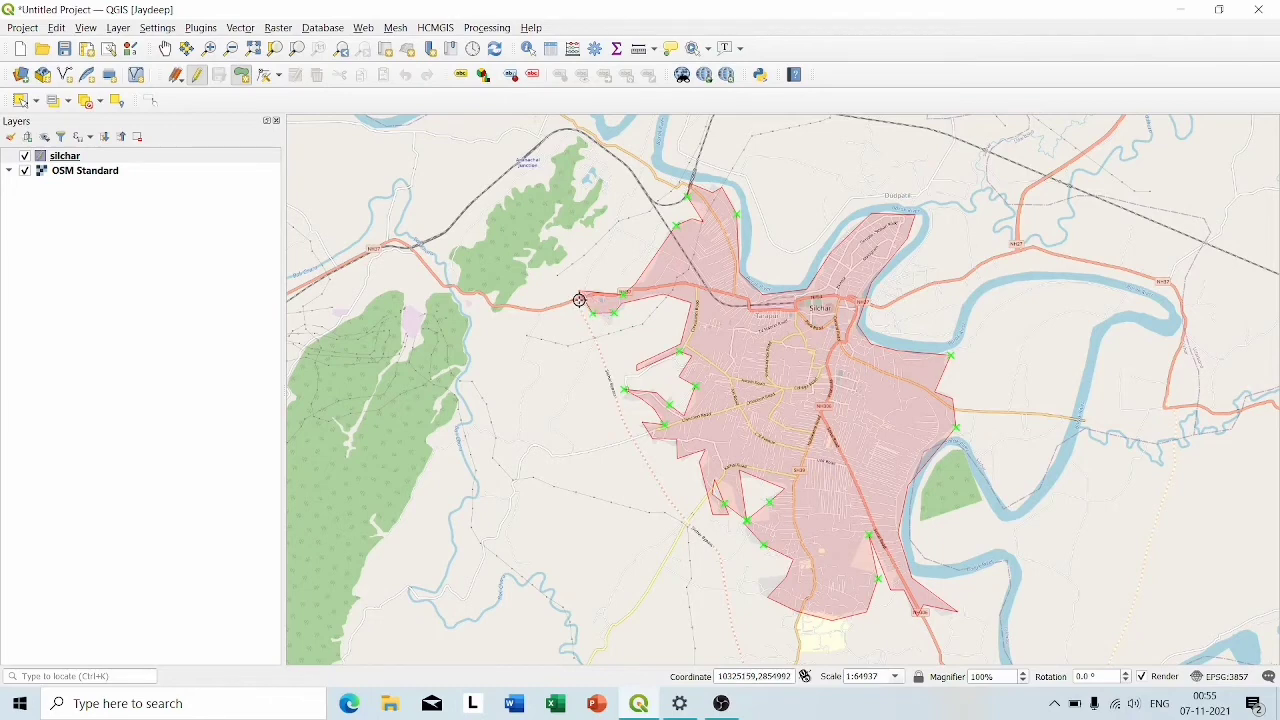
Close the town polygon and give it attributes id 1 and name 'silchar'.
{"action": "left_click", "coordinate": [579, 300]}
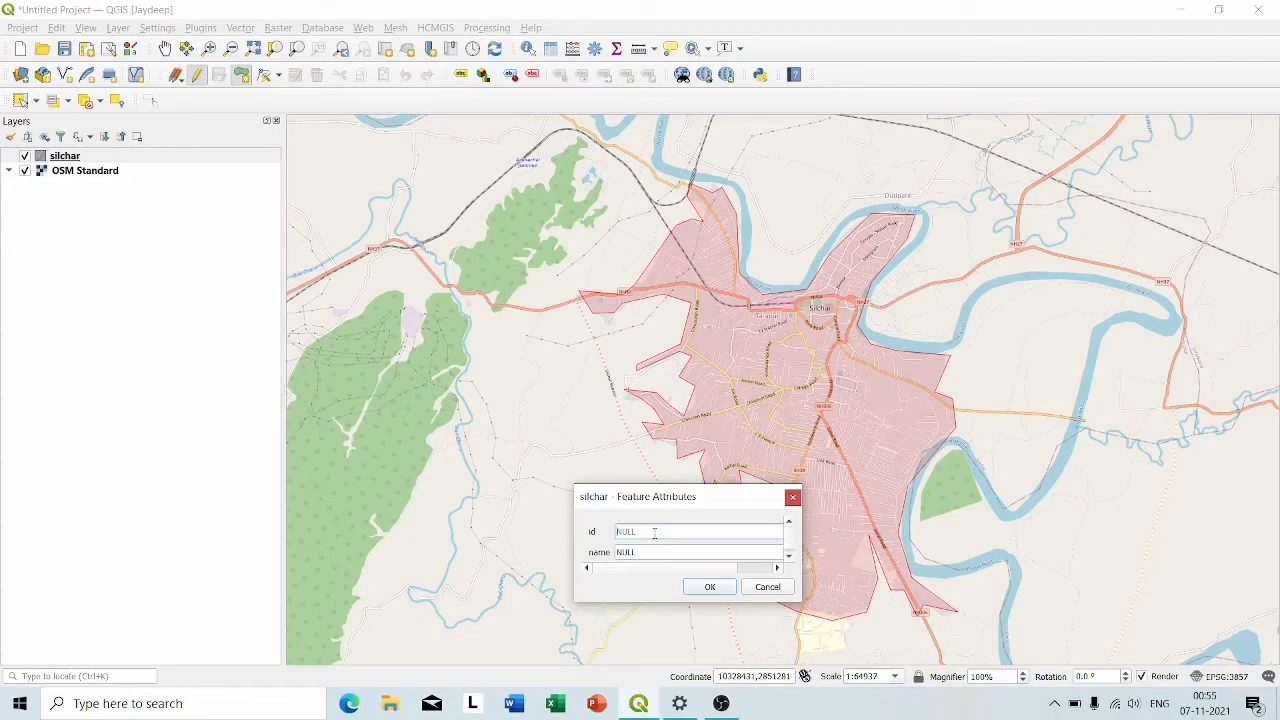
{"action": "type", "text": "1"}
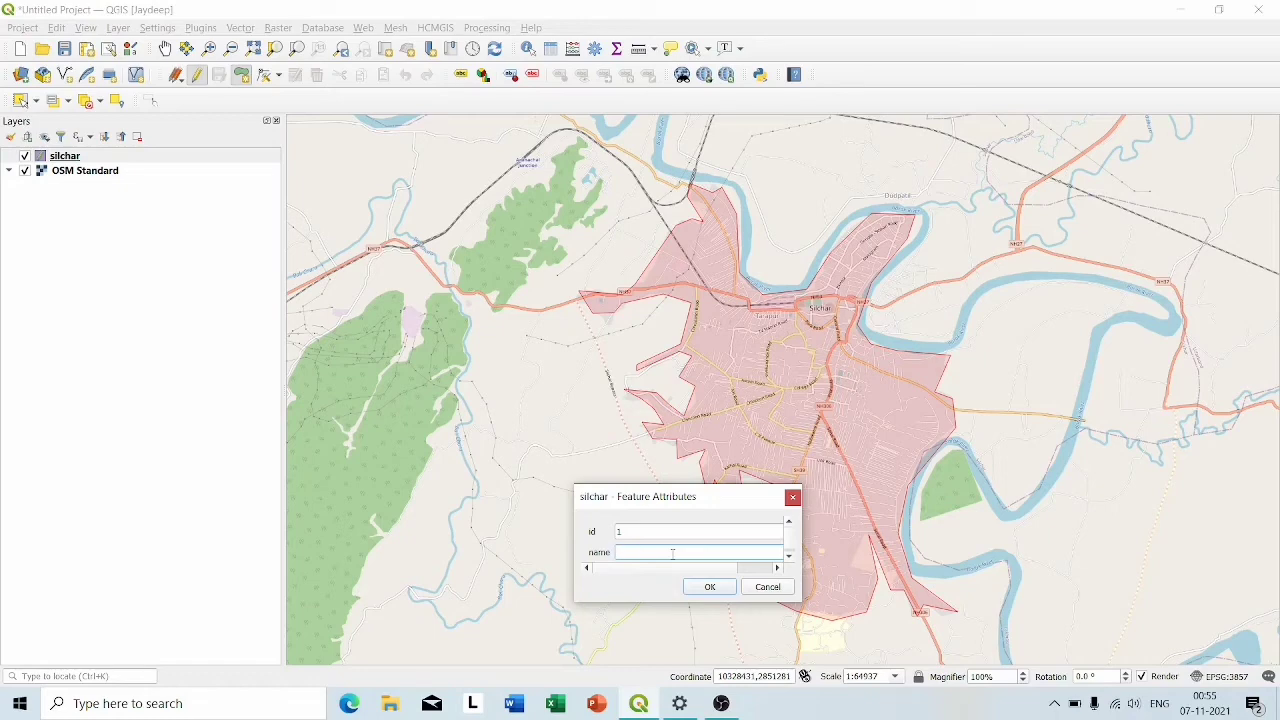
{"action": "type", "text": "sil"}
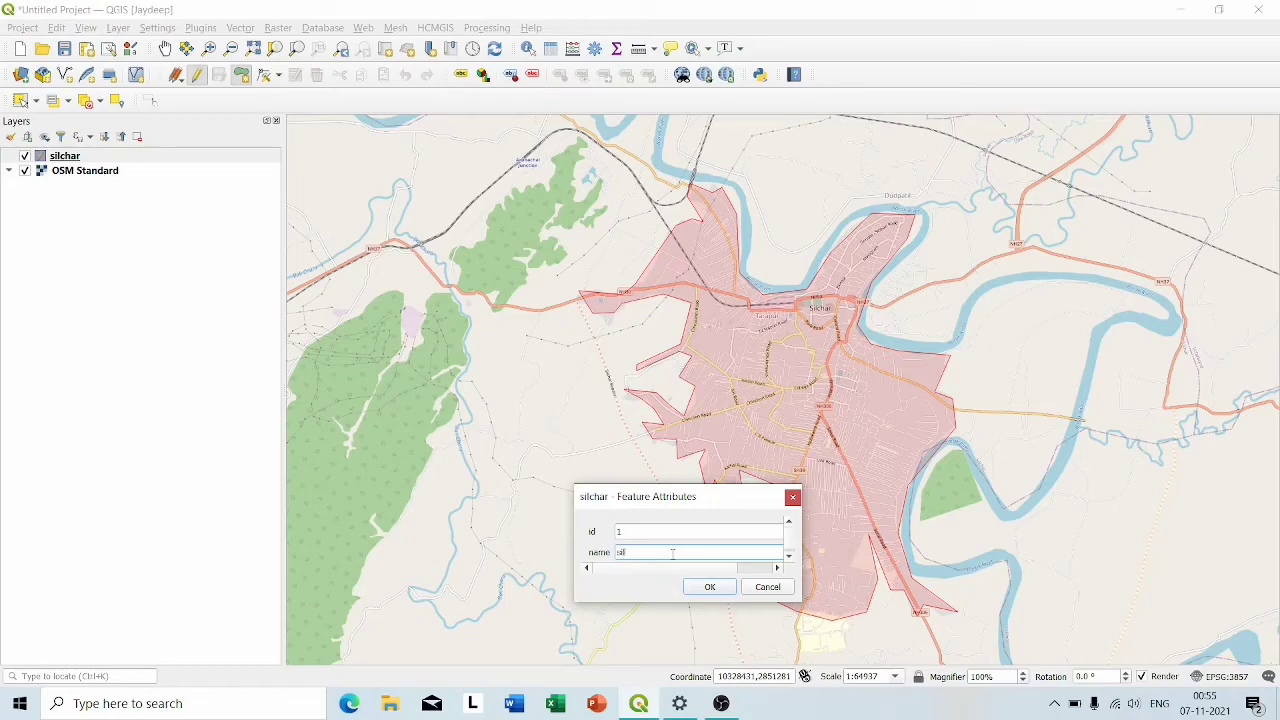
{"action": "type", "text": "char"}
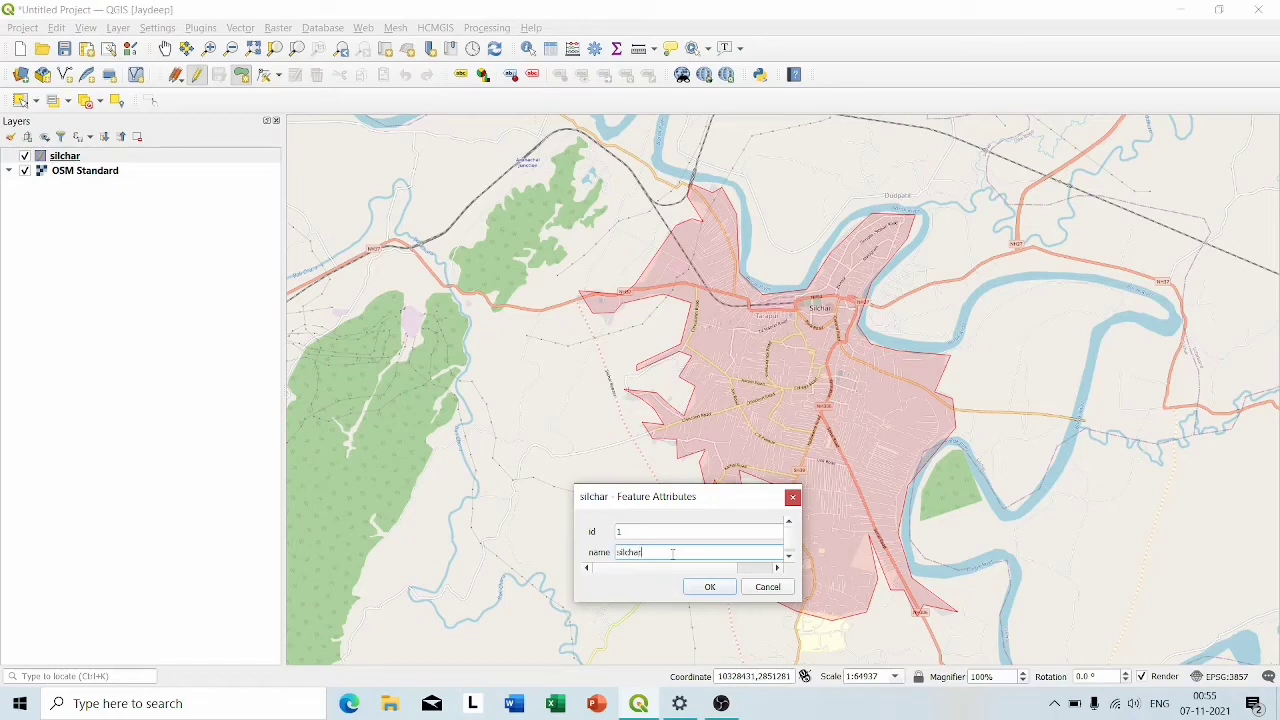
{"action": "left_click", "coordinate": [710, 586]}
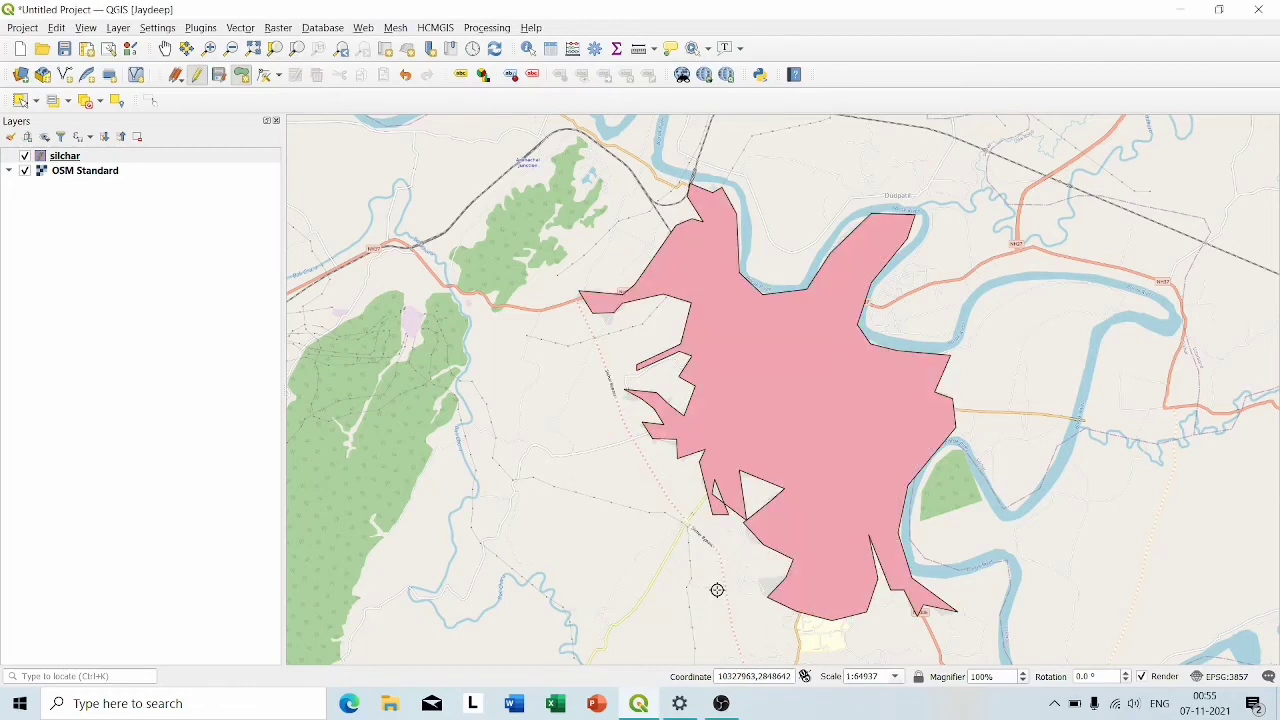
{"action": "mouse_move", "coordinate": [715, 428]}
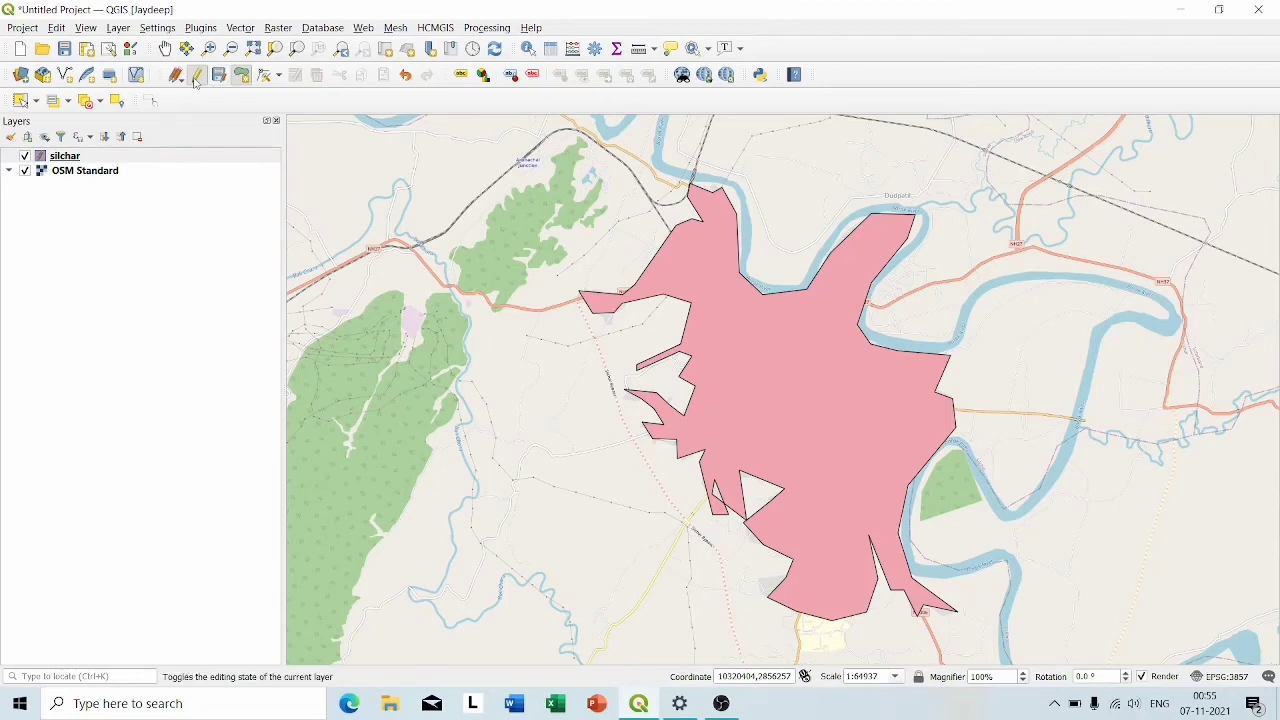
{"action": "mouse_move", "coordinate": [175, 75]}
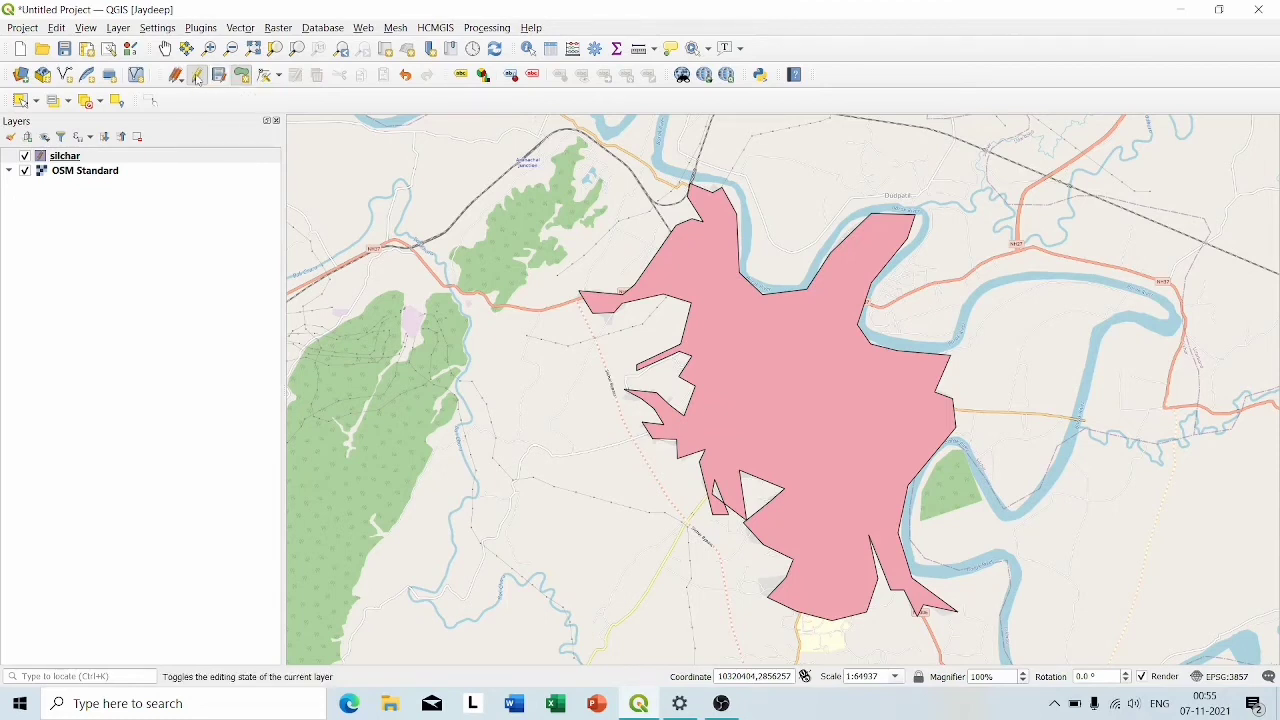
Toggle editing off for the silchar layer and save the polygon edits.
{"action": "left_click", "coordinate": [197, 75]}
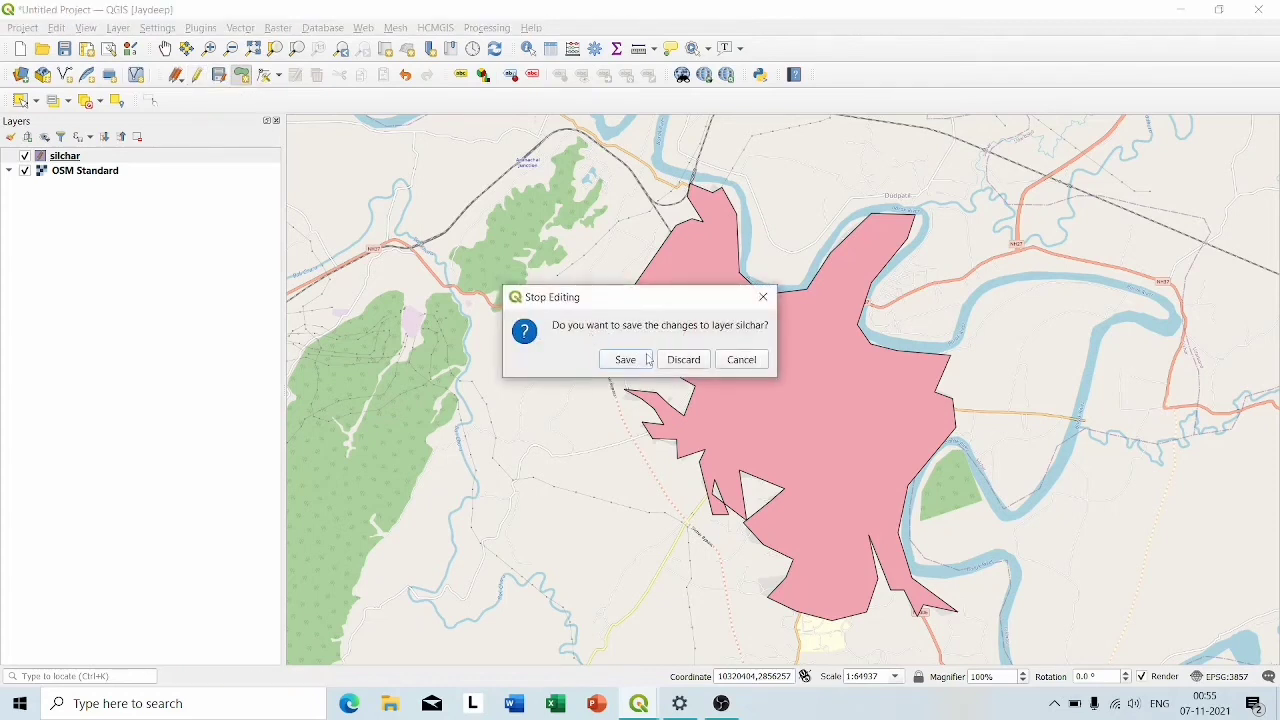
{"action": "left_click", "coordinate": [683, 359]}
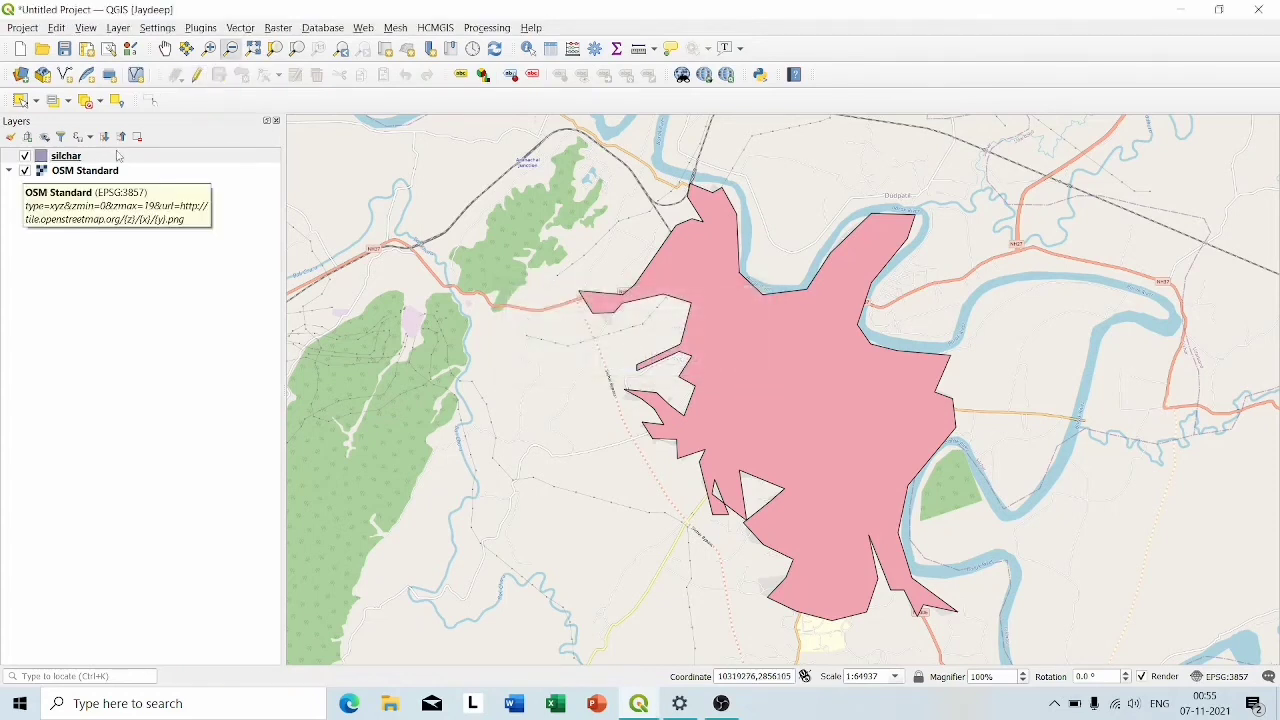
Hide the OSM Standard layer and open the silchar layer's Properties window.
{"action": "left_click", "coordinate": [25, 170]}
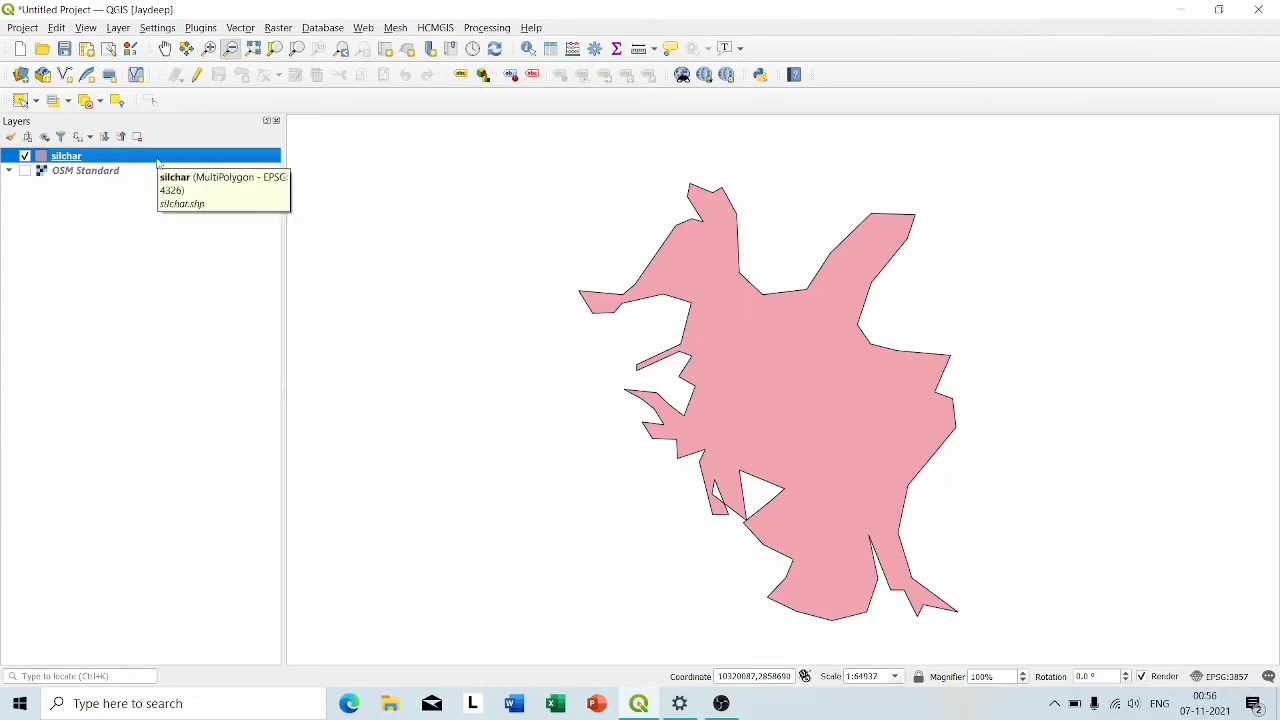
{"action": "right_click", "coordinate": [67, 155]}
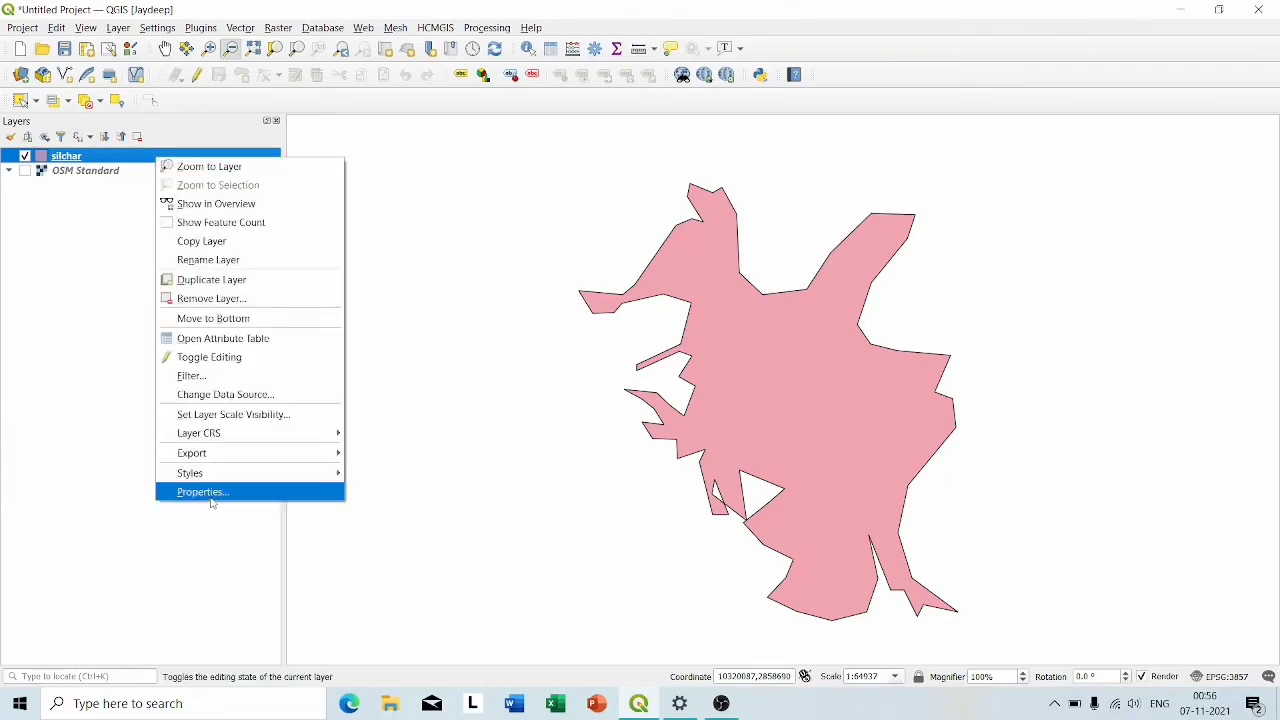
{"action": "left_click", "coordinate": [203, 491]}
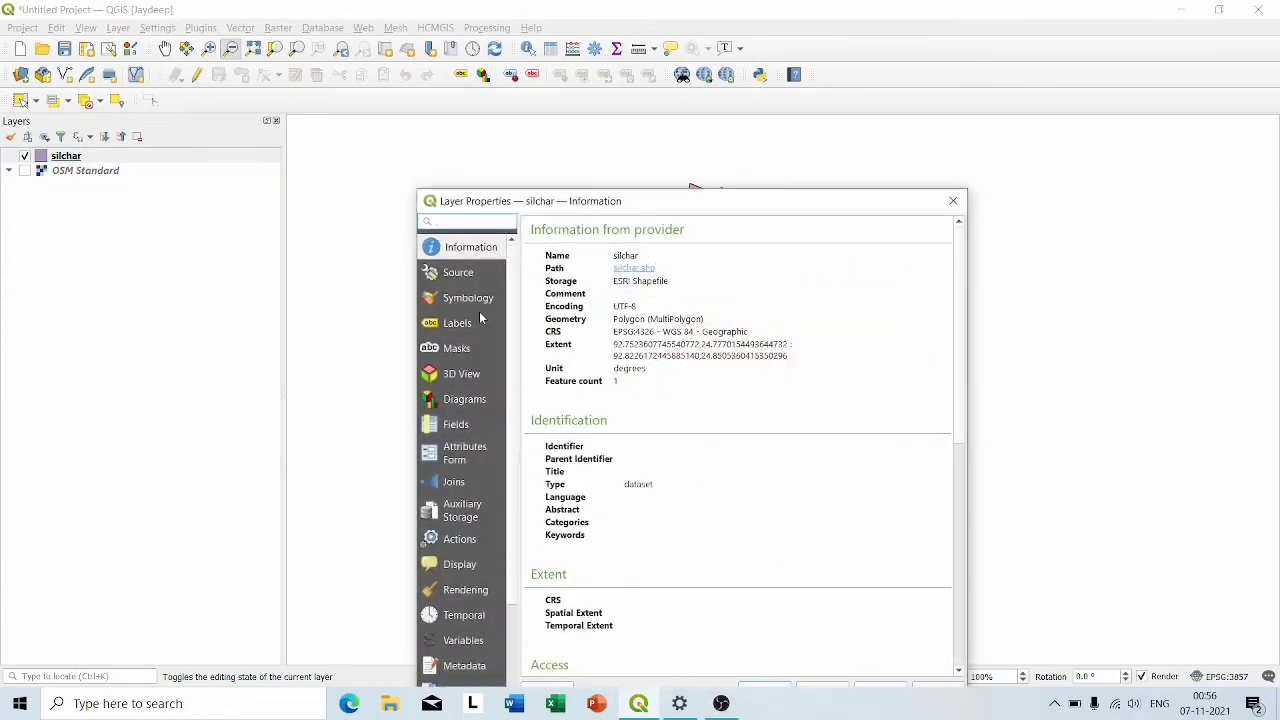
Apply the 'outline blue' library symbol on the silchar layer's Symbology page.
{"action": "left_click", "coordinate": [467, 297]}
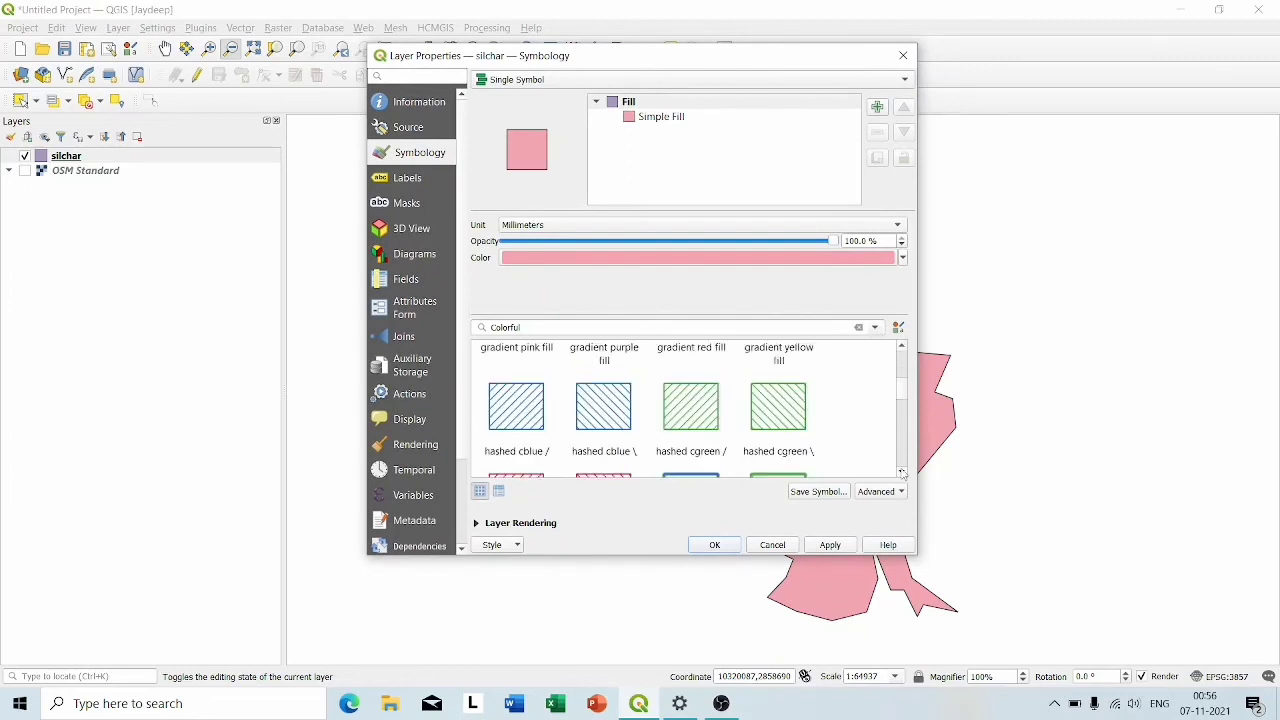
{"action": "scroll", "scroll_direction": "down", "scroll_amount": 3}
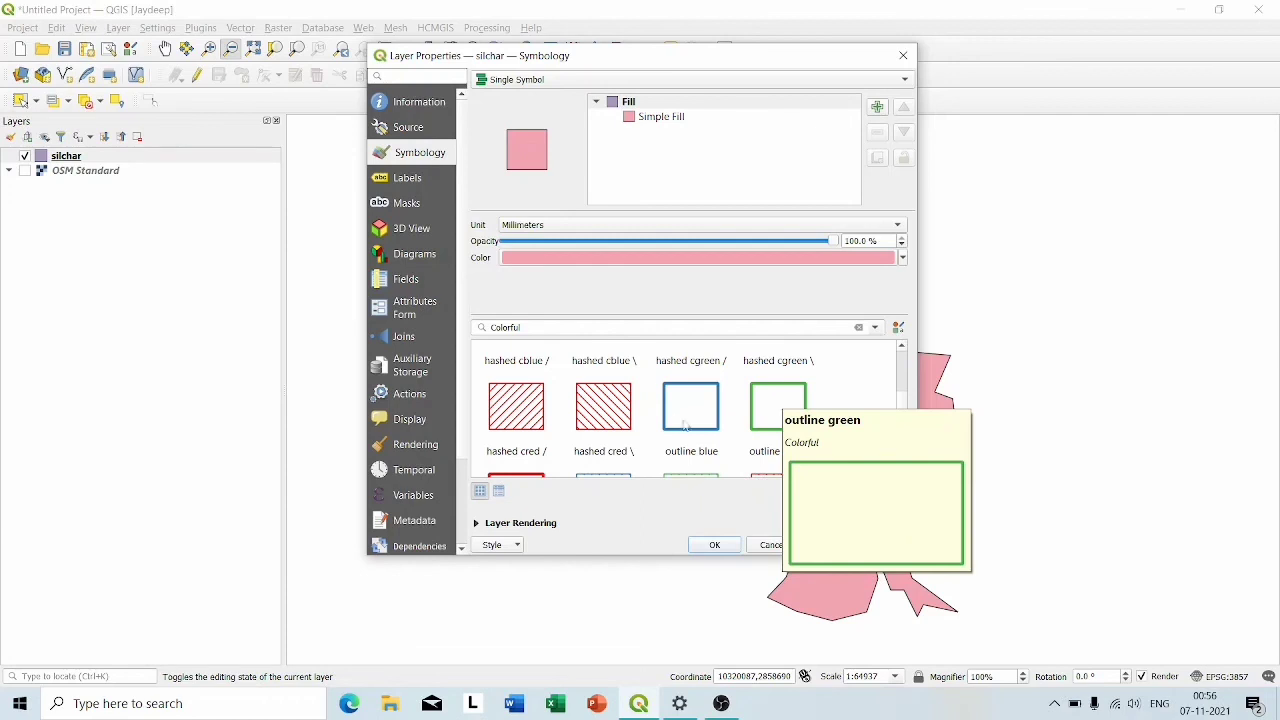
{"action": "left_click", "coordinate": [690, 406]}
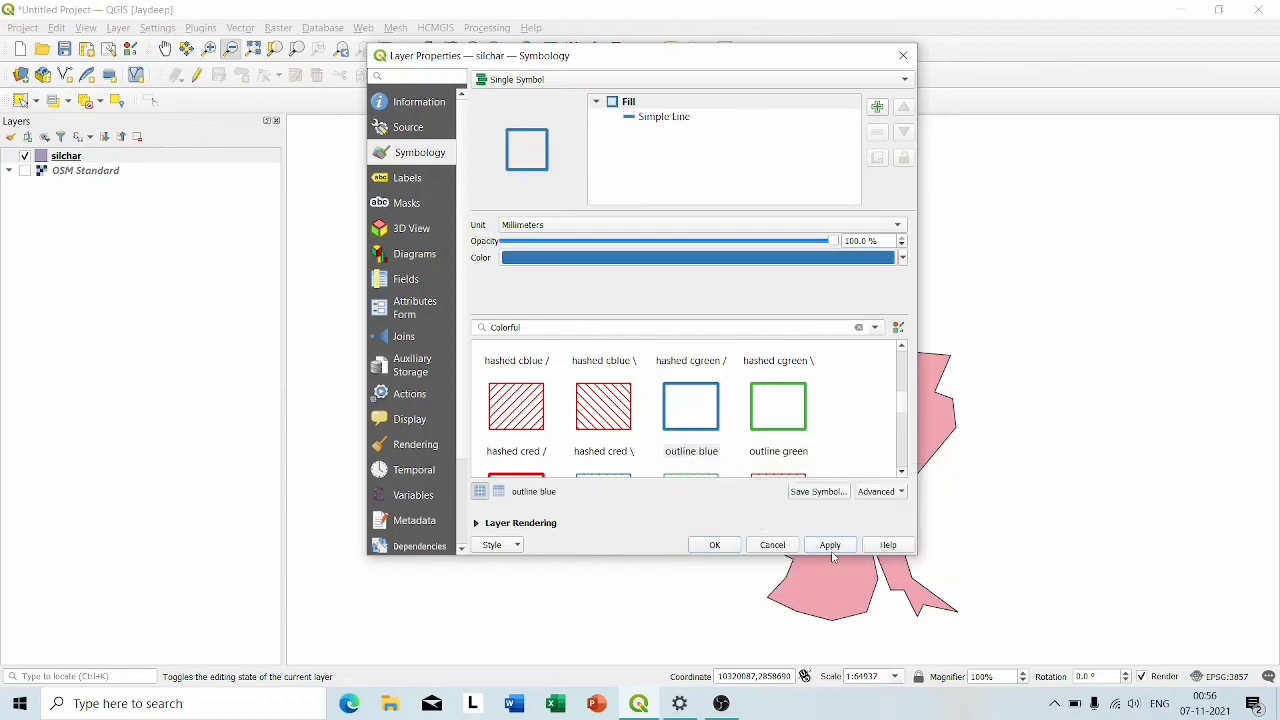
{"action": "left_click", "coordinate": [714, 544]}
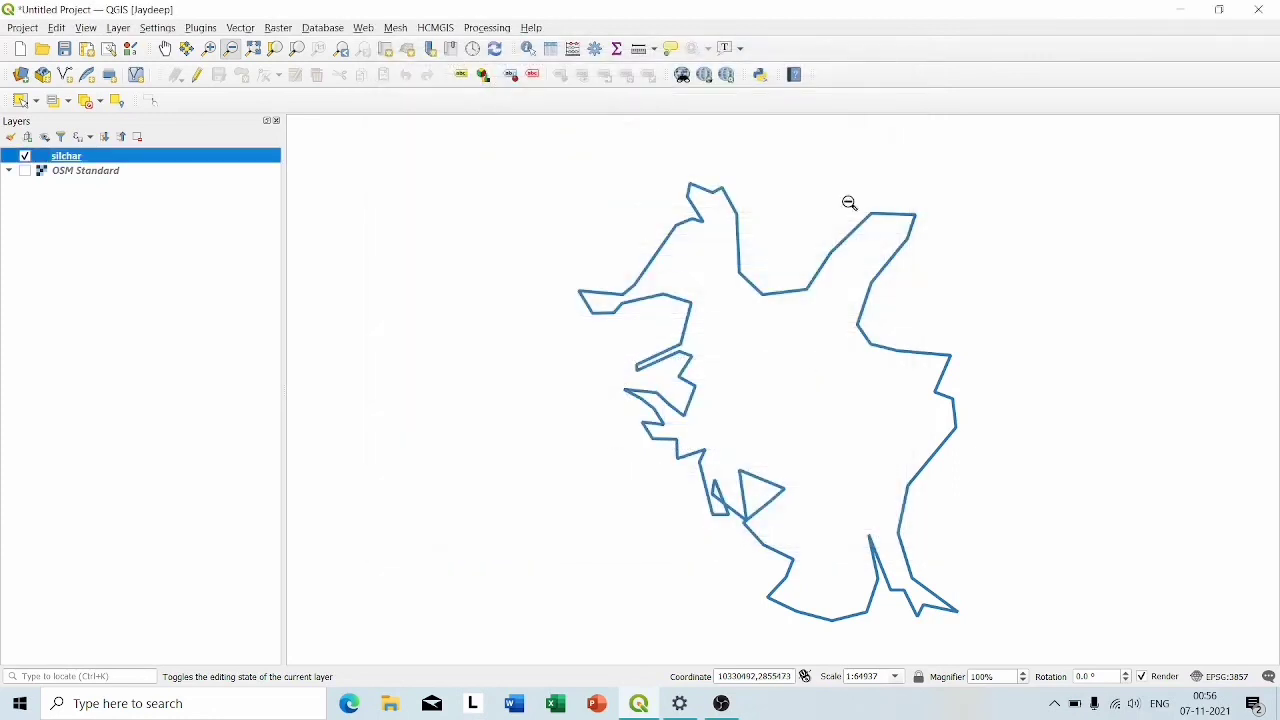